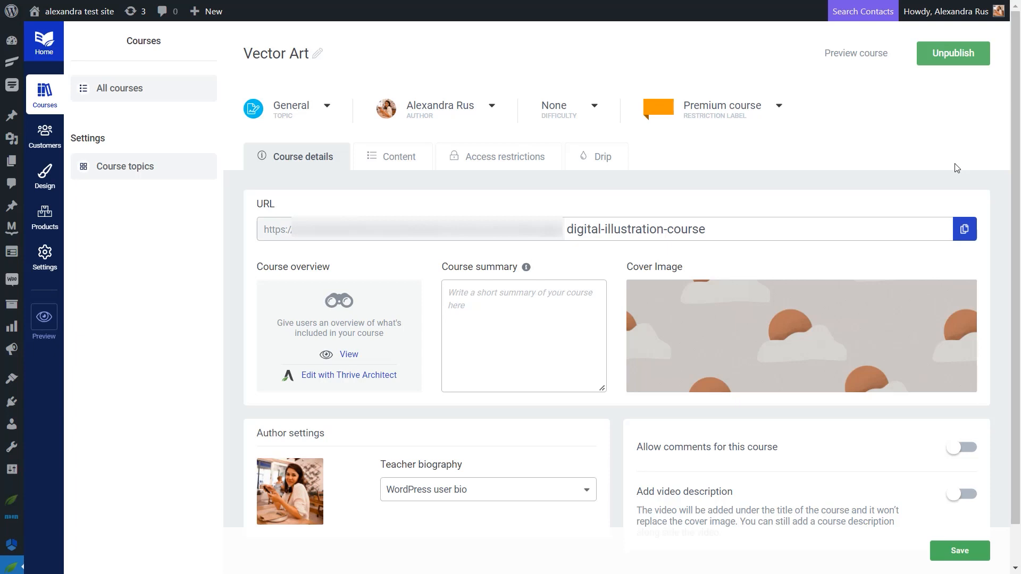
{"action": "mouse_move", "coordinate": [863, 174]}
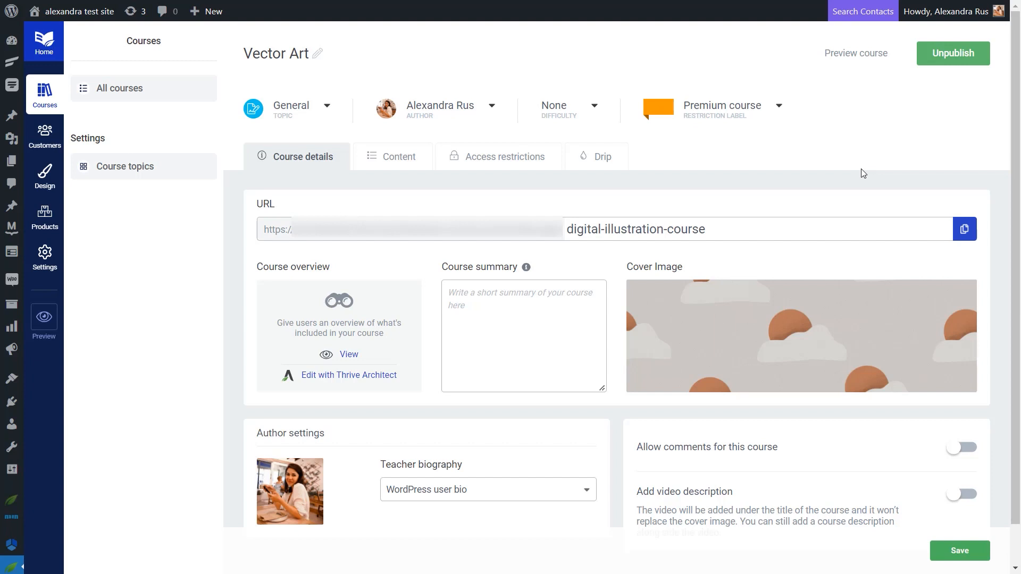
{"action": "mouse_move", "coordinate": [849, 201]}
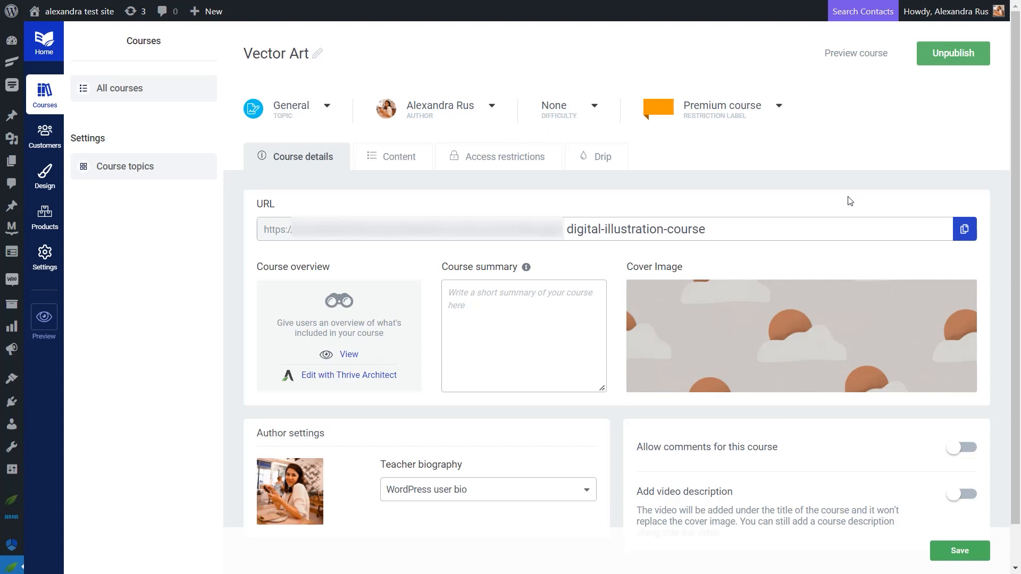
{"action": "mouse_move", "coordinate": [408, 170]}
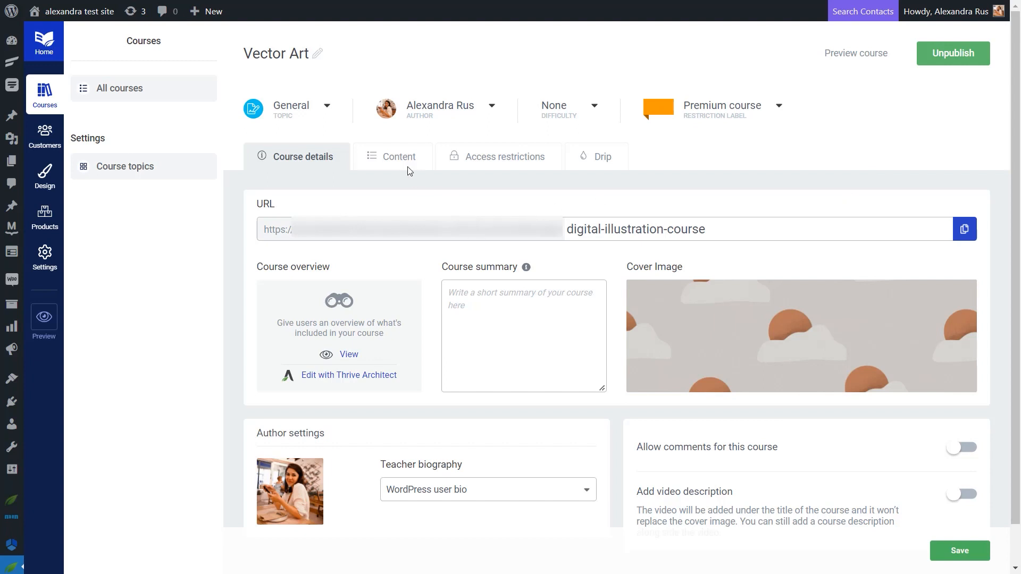
Show the Vector Art course's content: lessons Tools, Colors, Formats, Shapes and Printing
{"action": "left_click", "coordinate": [398, 157]}
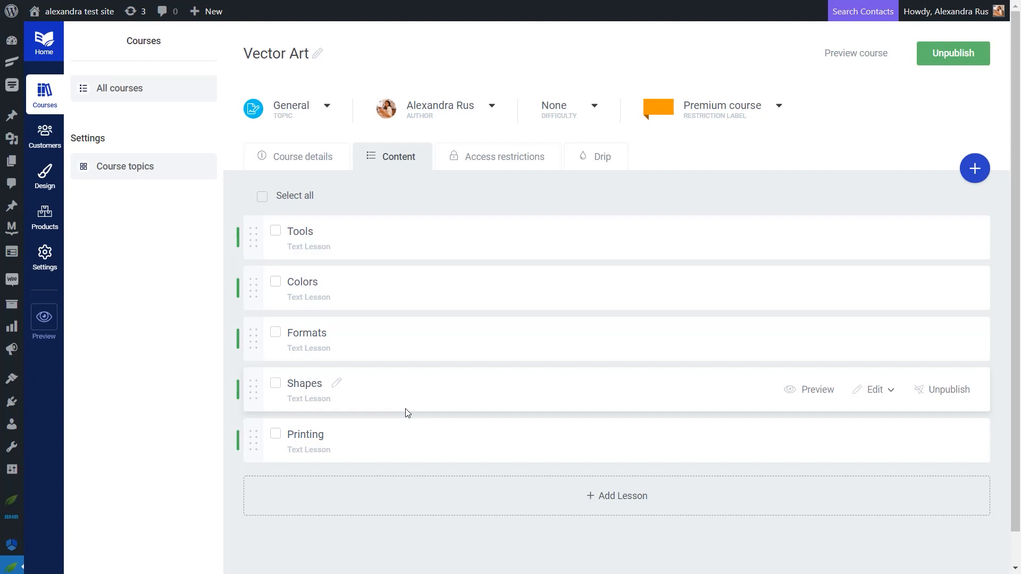
{"action": "mouse_move", "coordinate": [644, 203]}
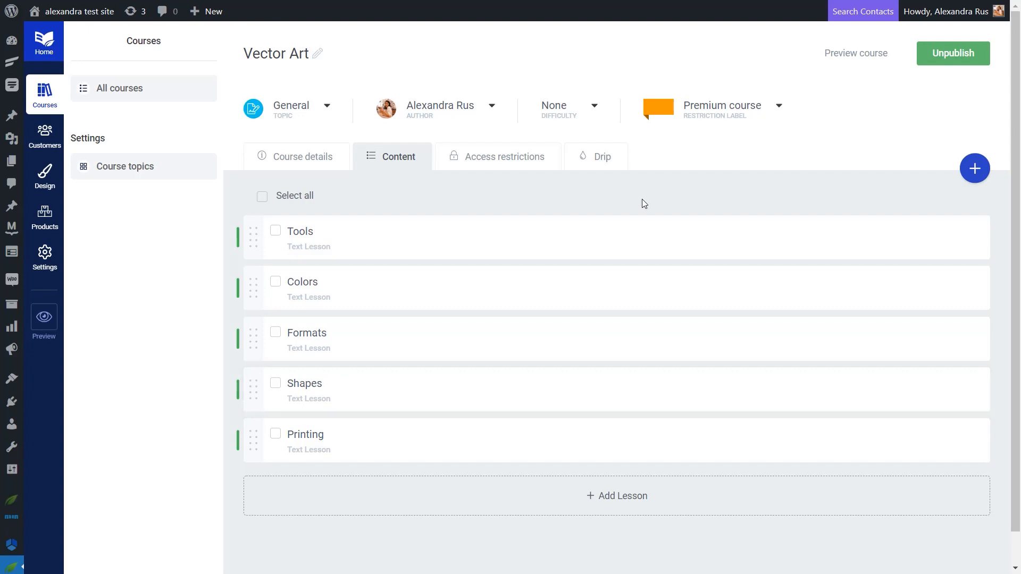
{"action": "mouse_move", "coordinate": [669, 206]}
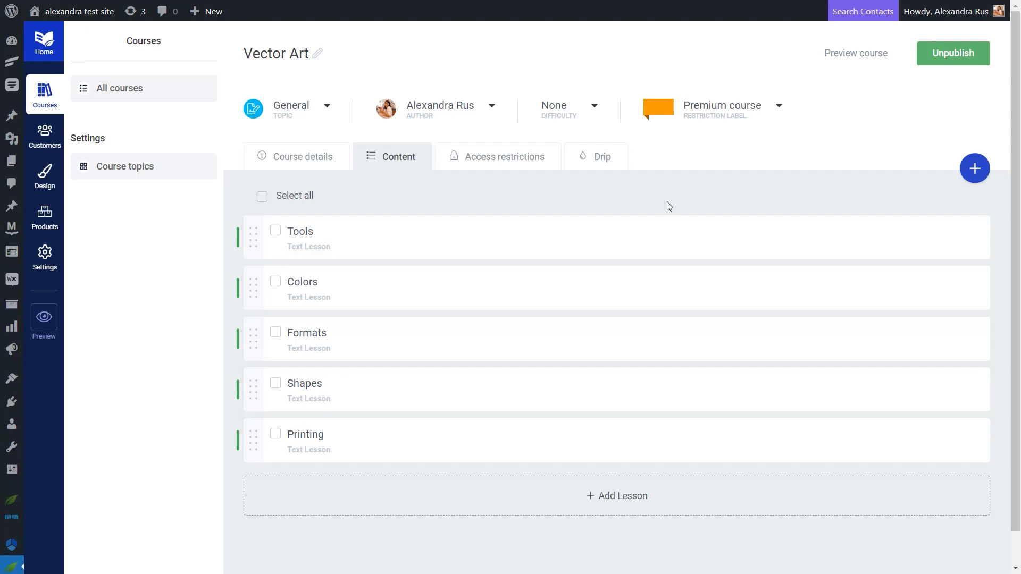
{"action": "mouse_move", "coordinate": [563, 193]}
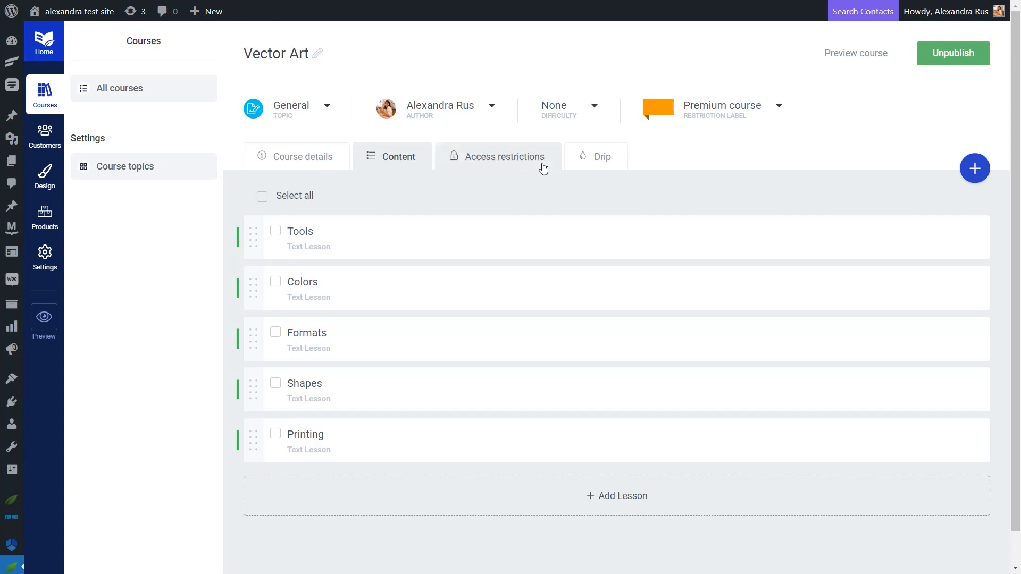
Create a Vector Art product from the course's access restrictions, then return to the course
{"action": "left_click", "coordinate": [504, 156]}
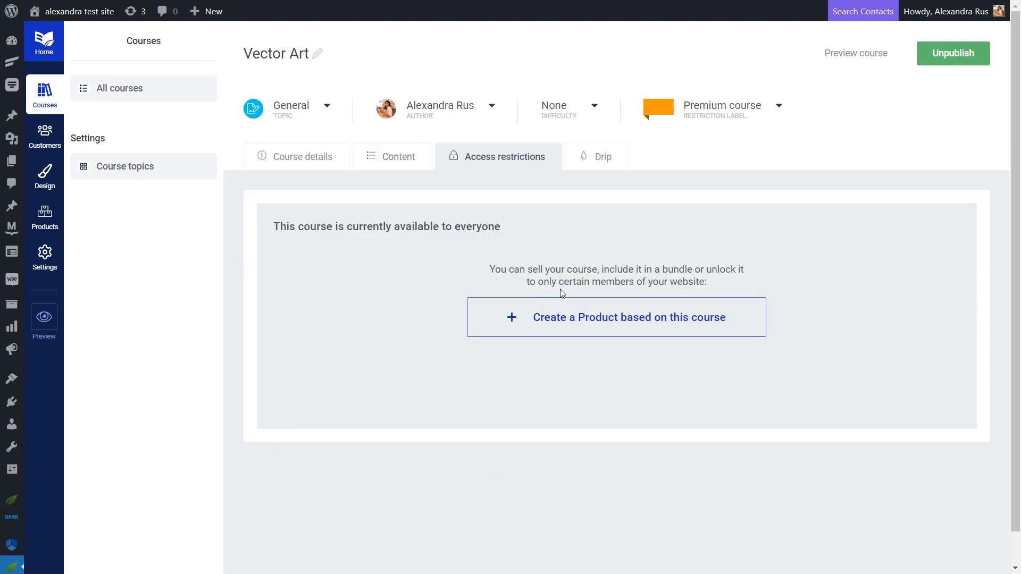
{"action": "left_click", "coordinate": [616, 317]}
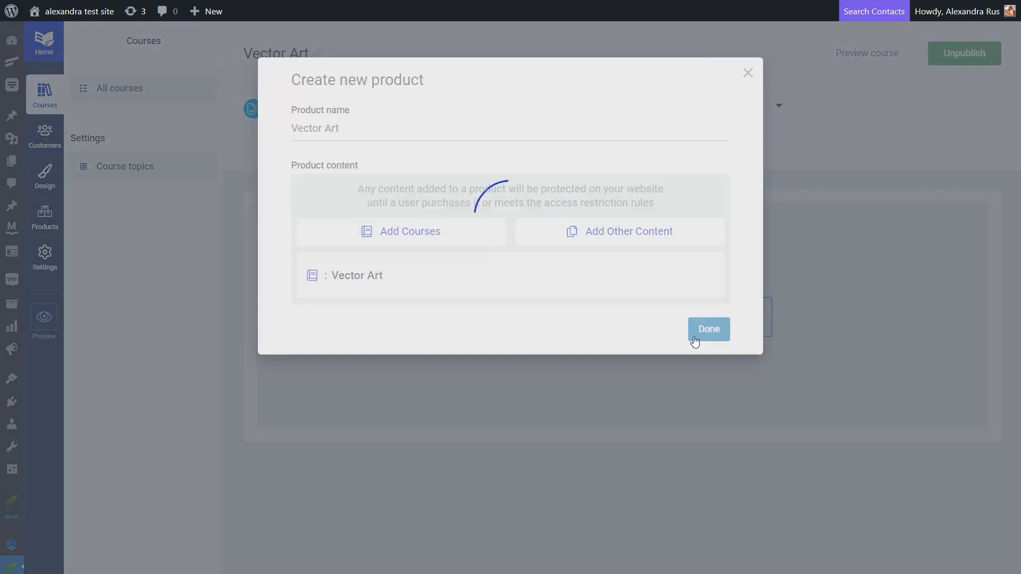
{"action": "left_click", "coordinate": [708, 329]}
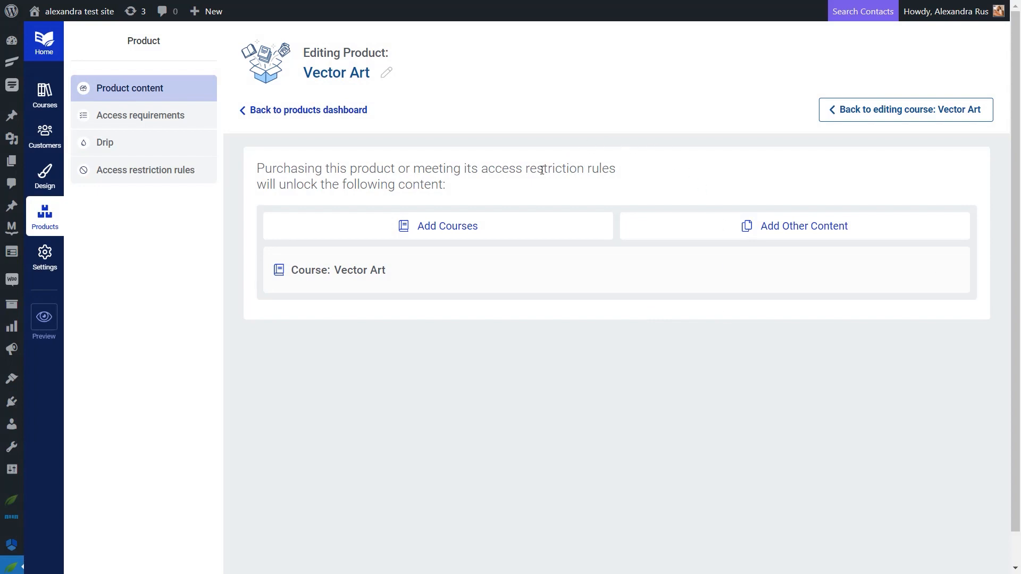
{"action": "mouse_move", "coordinate": [180, 205]}
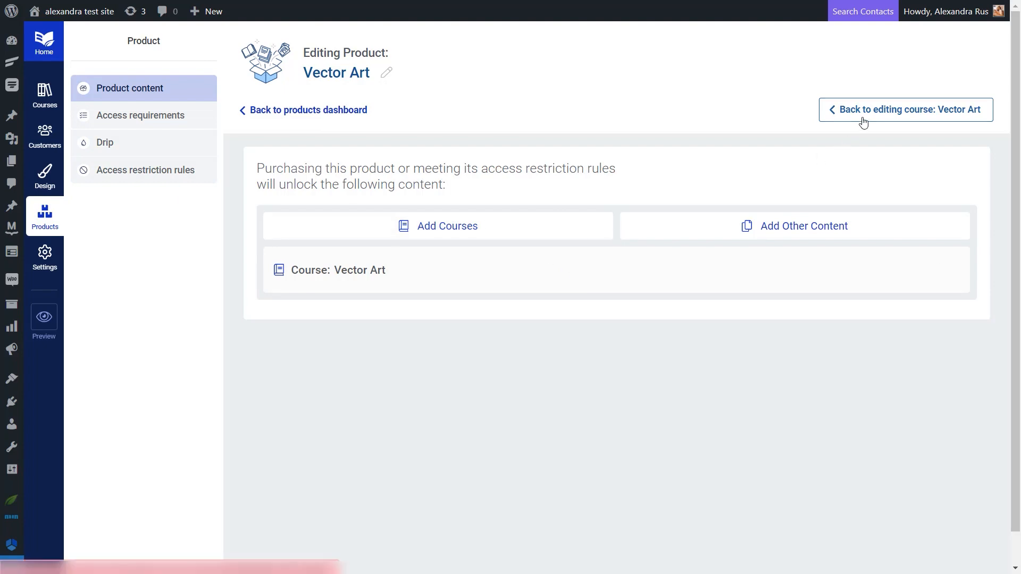
{"action": "left_click", "coordinate": [904, 109]}
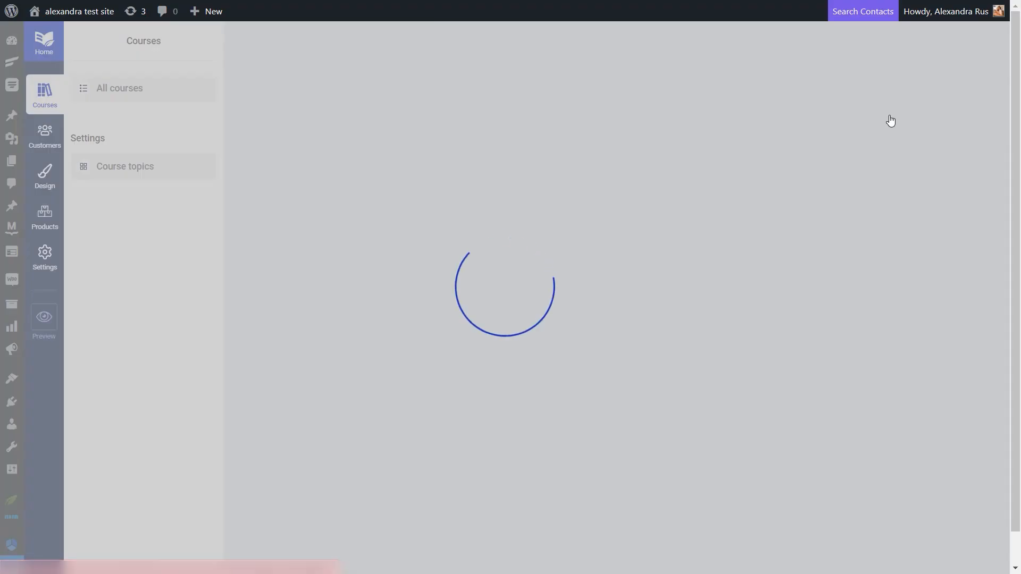
Start the course's first drip campaign using the Evergreen repeating template
{"action": "left_click", "coordinate": [618, 157]}
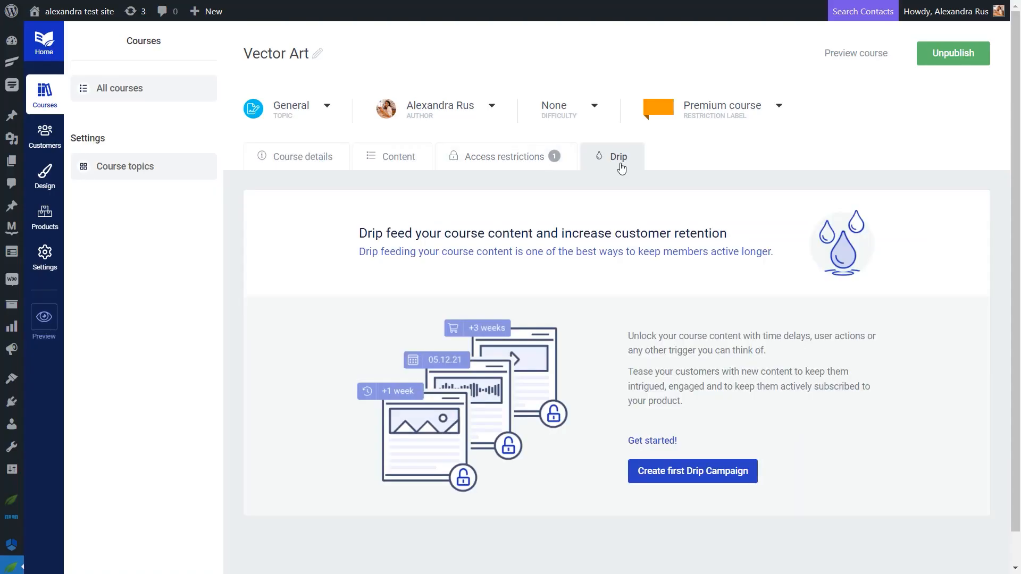
{"action": "left_click", "coordinate": [691, 470]}
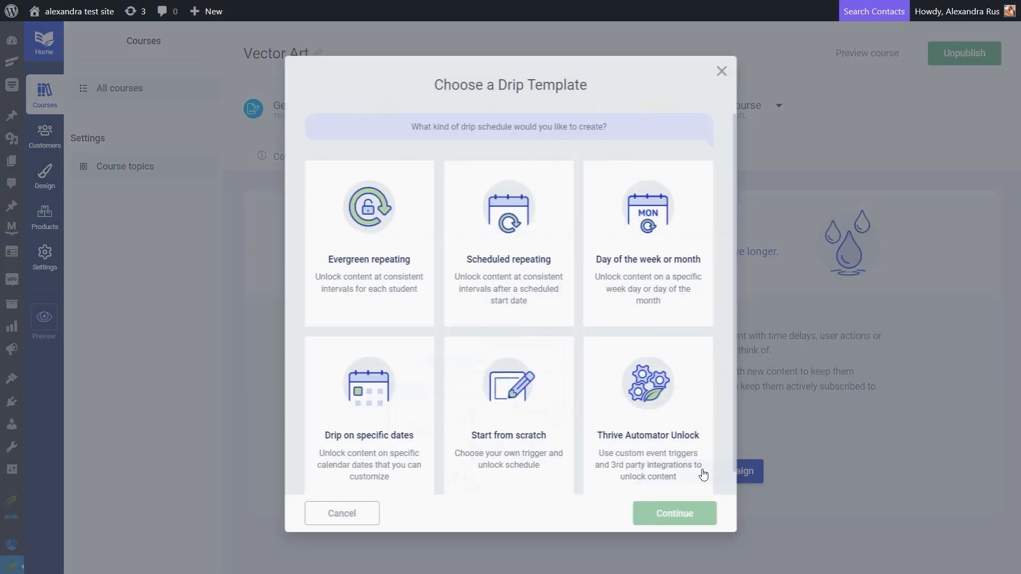
{"action": "left_click", "coordinate": [366, 244]}
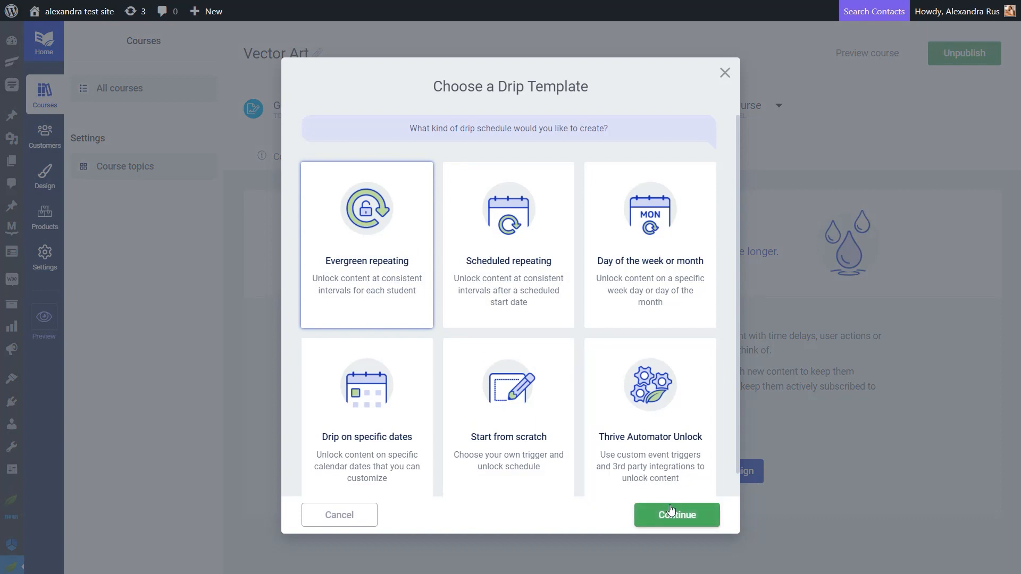
{"action": "left_click", "coordinate": [675, 514]}
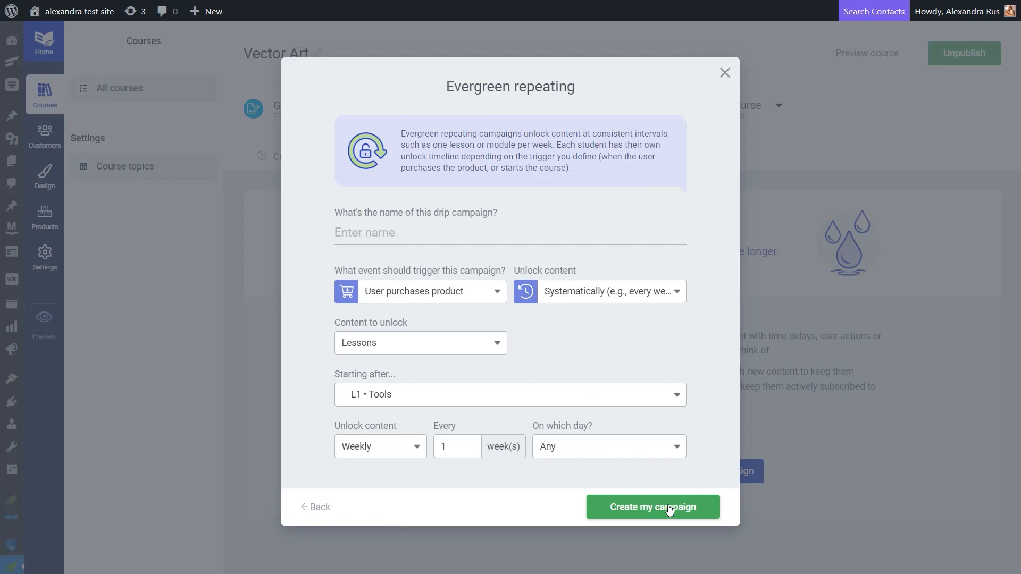
{"action": "mouse_move", "coordinate": [527, 300]}
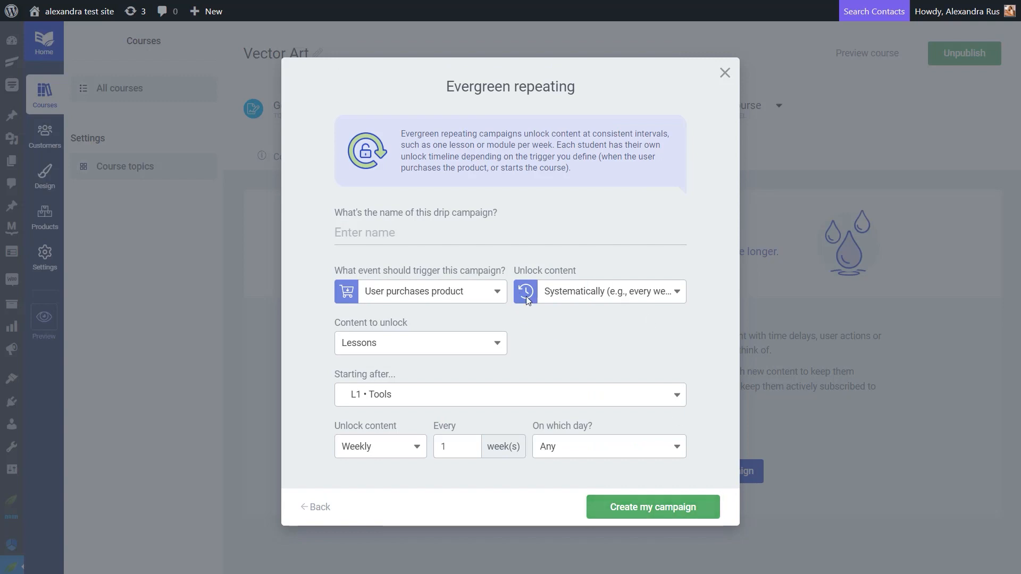
{"action": "mouse_move", "coordinate": [546, 325]}
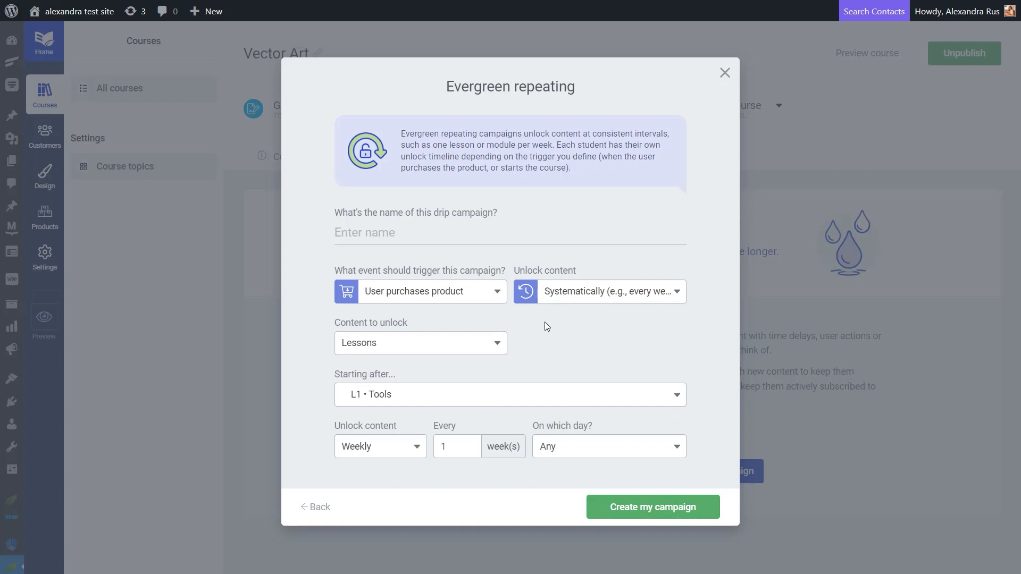
{"action": "mouse_move", "coordinate": [515, 382]}
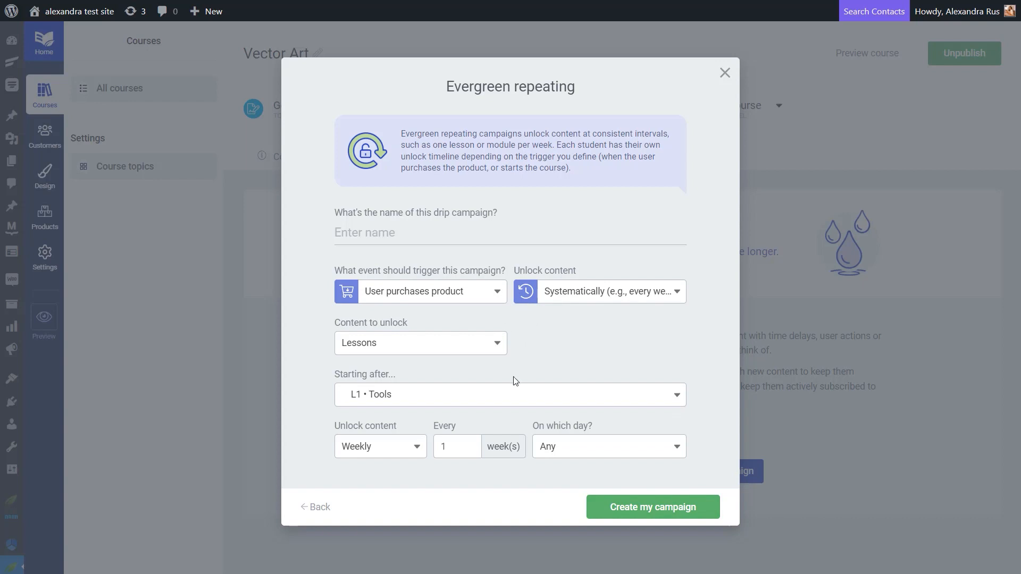
{"action": "mouse_move", "coordinate": [511, 386]}
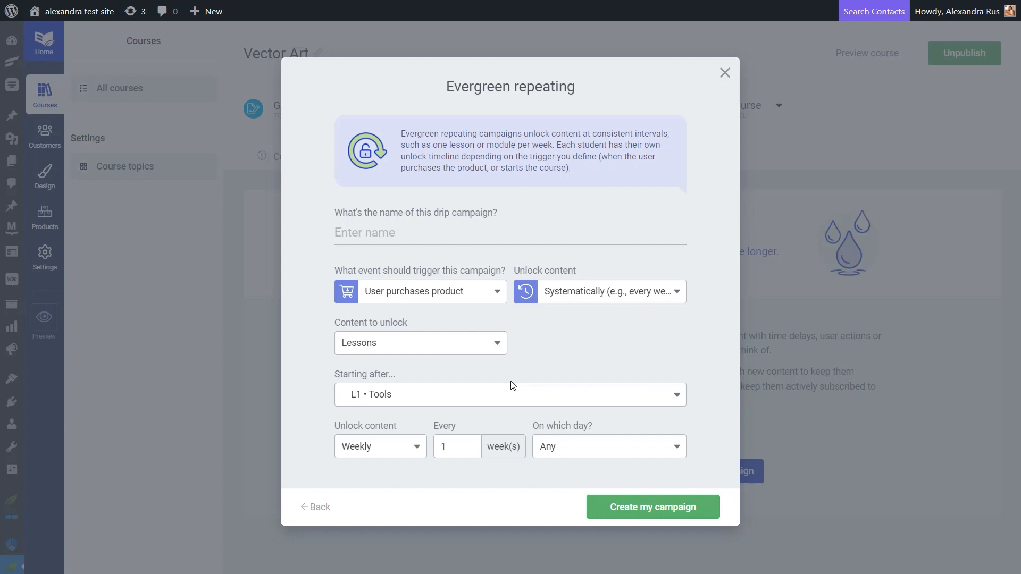
Keep weekly lesson unlocking, name the campaign 'Drip for Vector Art' and create it
{"action": "left_click", "coordinate": [420, 233]}
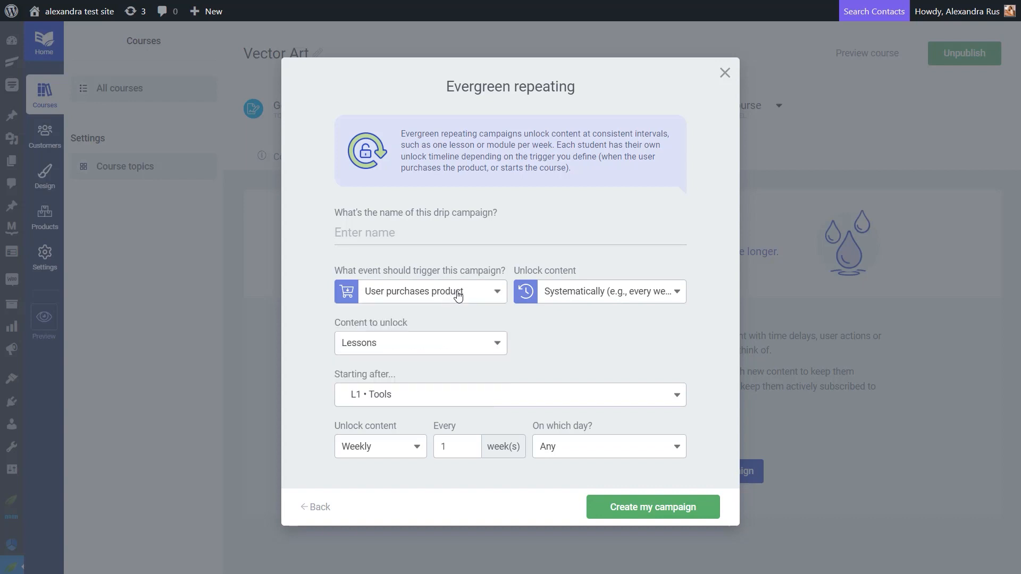
{"action": "left_click", "coordinate": [611, 291]}
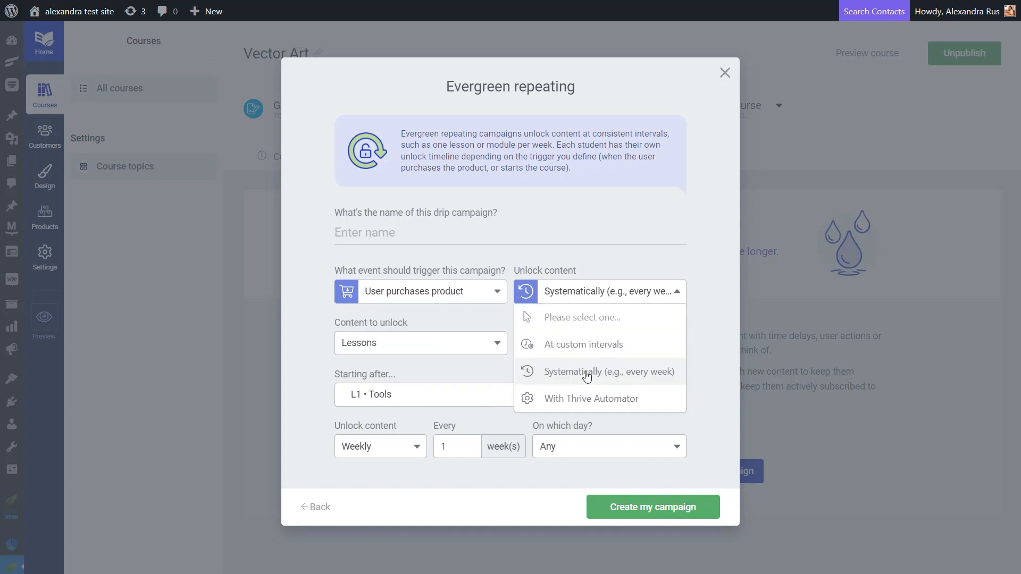
{"action": "left_click", "coordinate": [608, 371]}
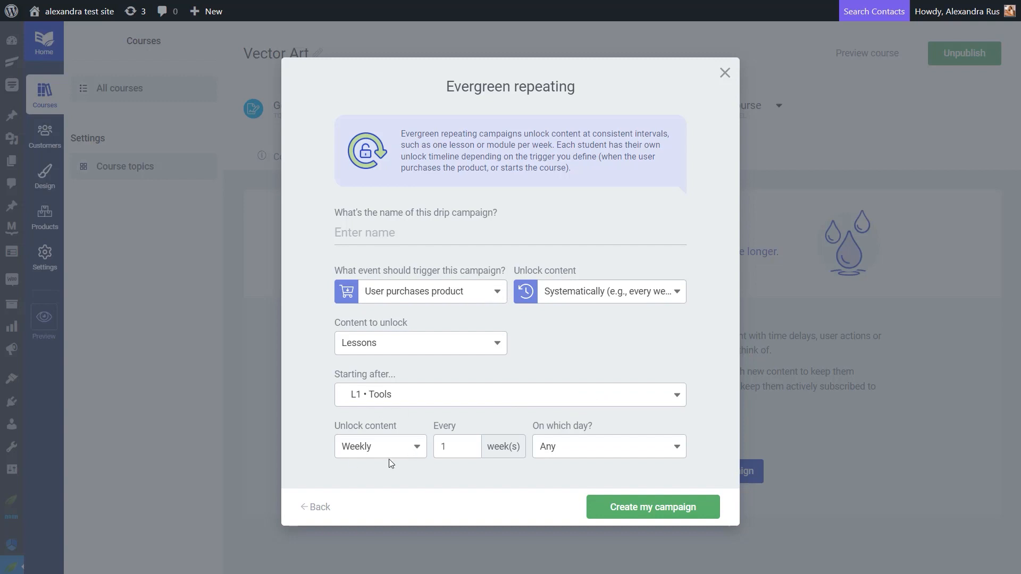
{"action": "mouse_move", "coordinate": [363, 337]}
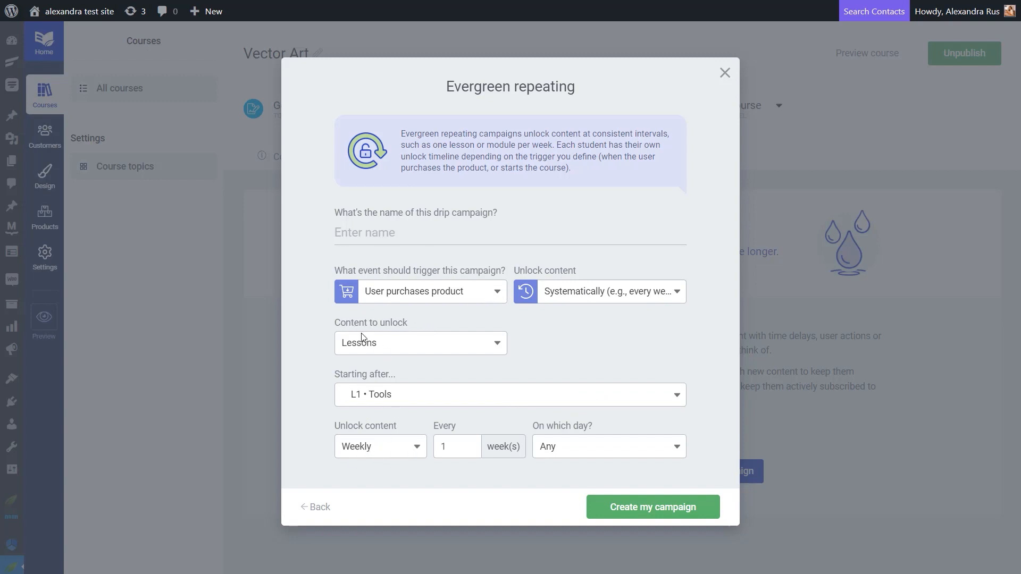
{"action": "left_click", "coordinate": [420, 343]}
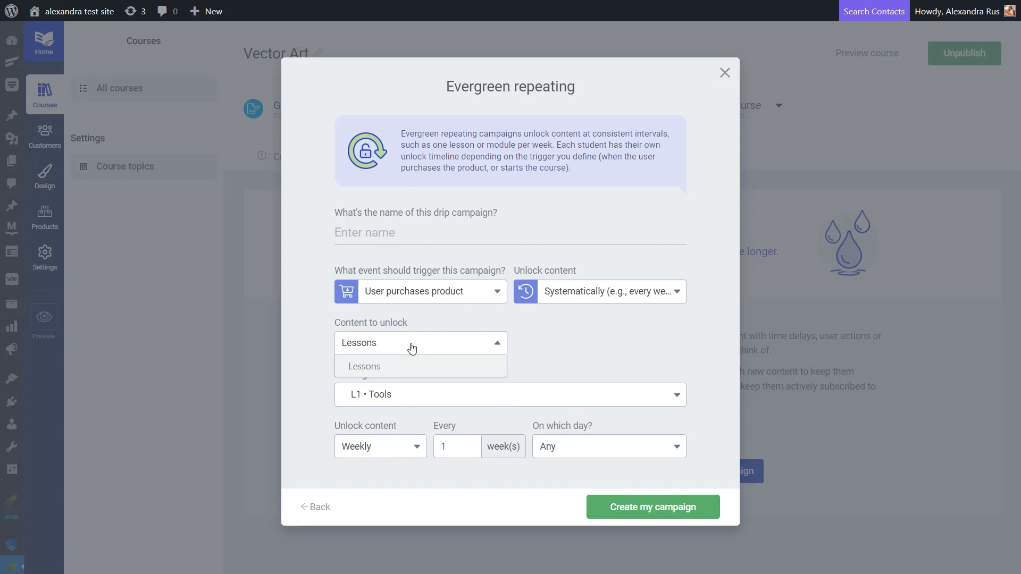
{"action": "left_click", "coordinate": [364, 366]}
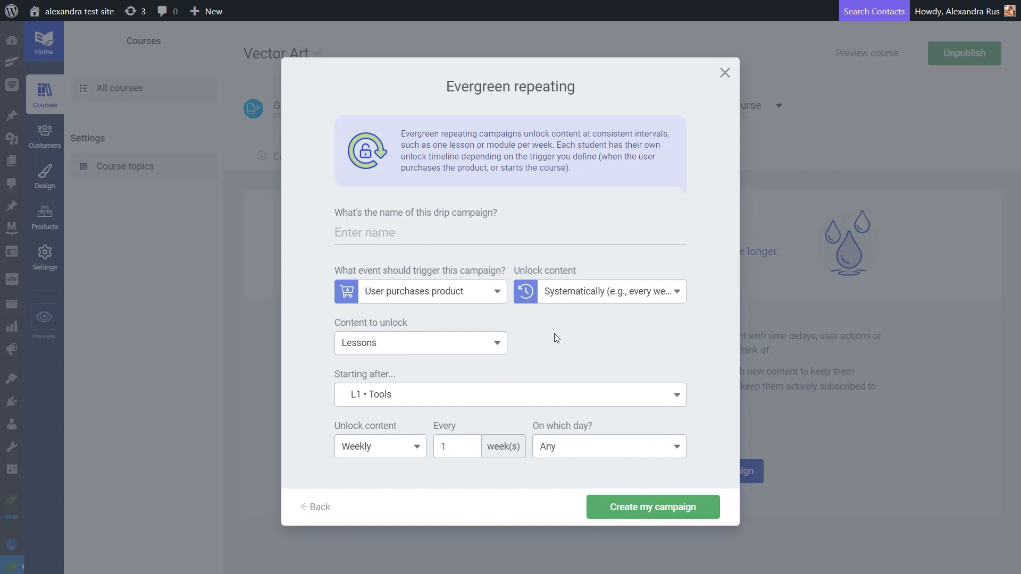
{"action": "left_click", "coordinate": [420, 343]}
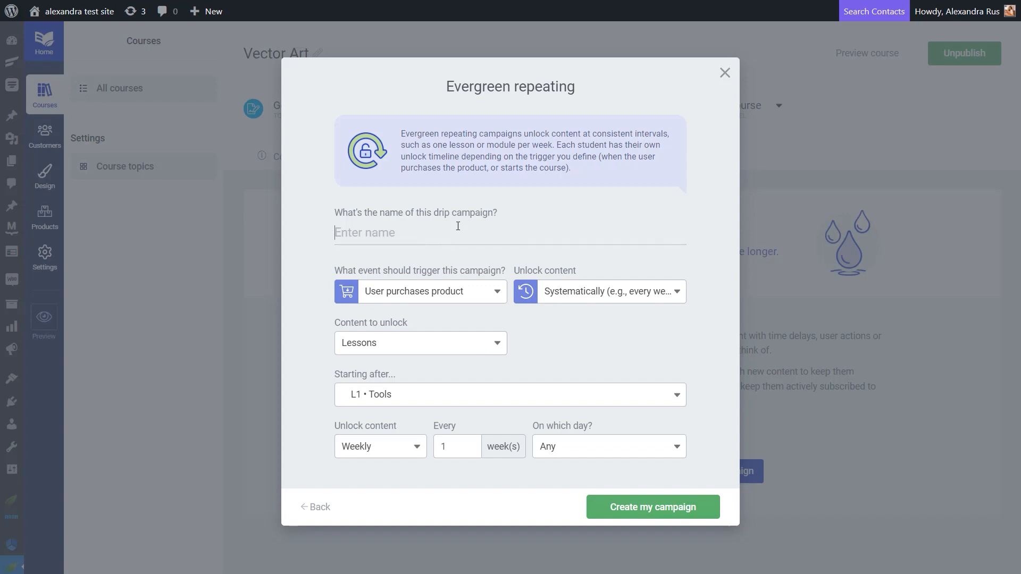
{"action": "type", "text": "Drip for"}
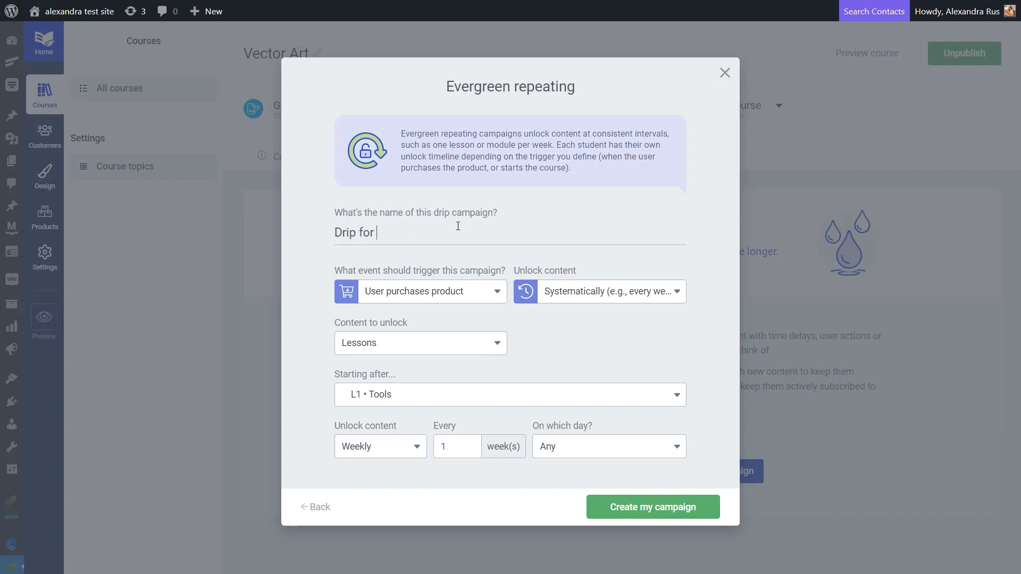
{"action": "type", "text": "Vector Ar"}
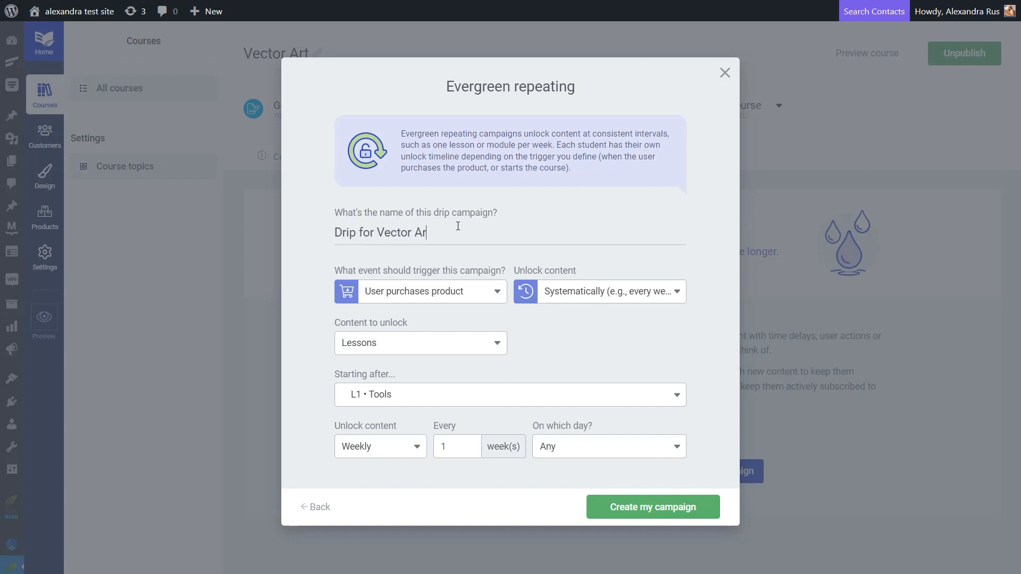
{"action": "left_click", "coordinate": [653, 507]}
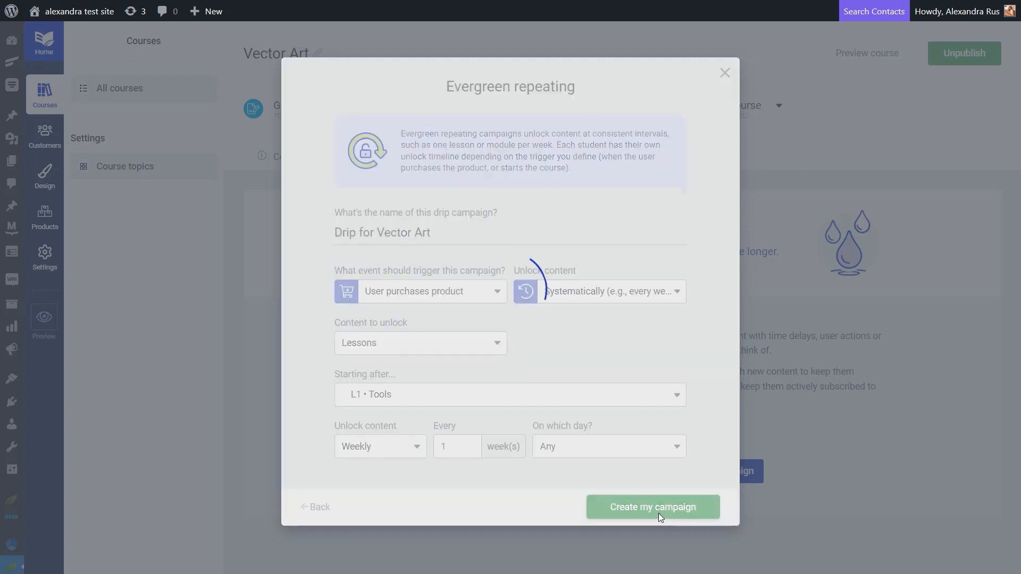
Dismiss the manual-unlock tip and review the weekly schedule from Tools through Printing
{"action": "left_click", "coordinate": [653, 507]}
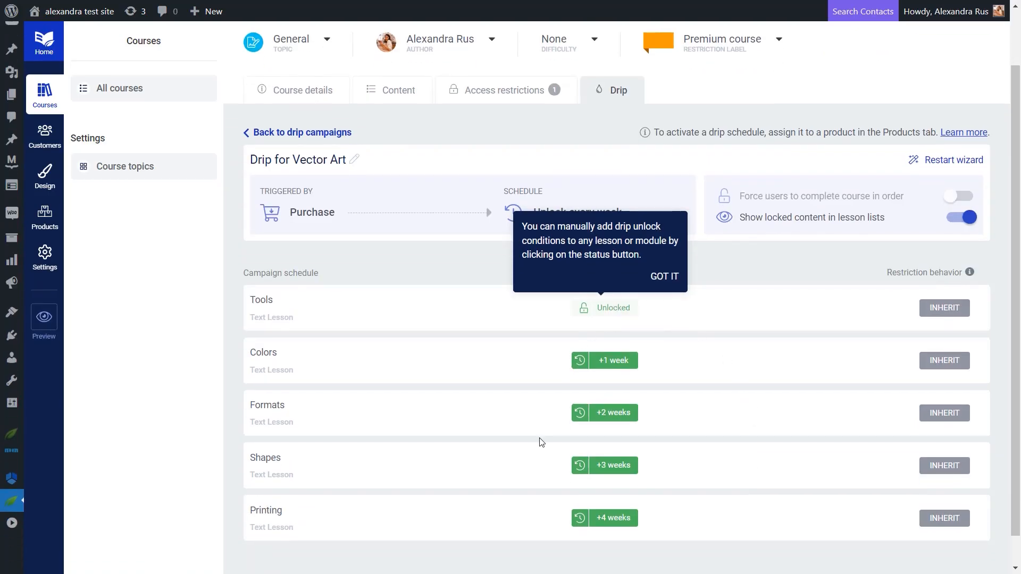
{"action": "left_click", "coordinate": [663, 276]}
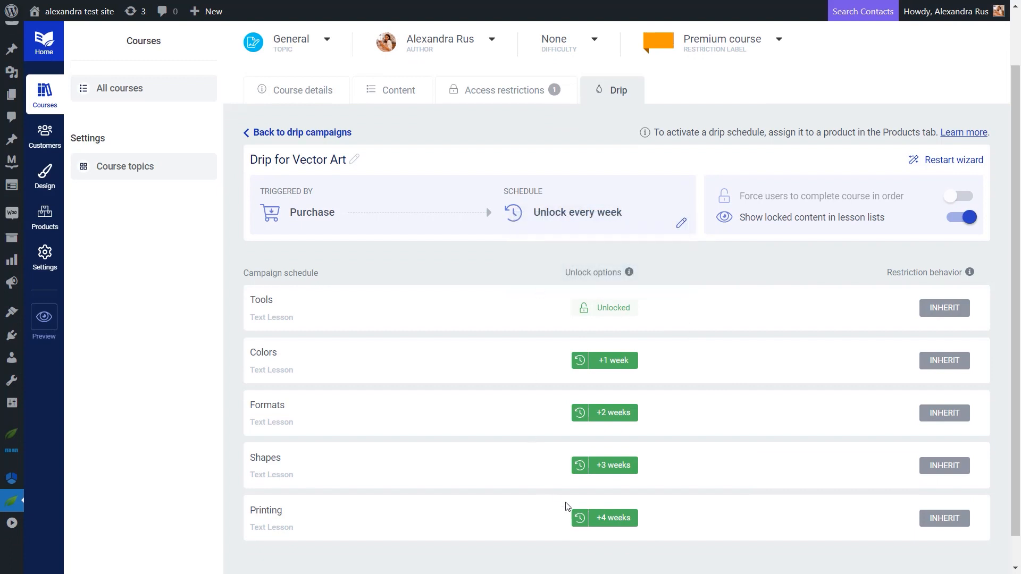
{"action": "mouse_move", "coordinate": [525, 539]}
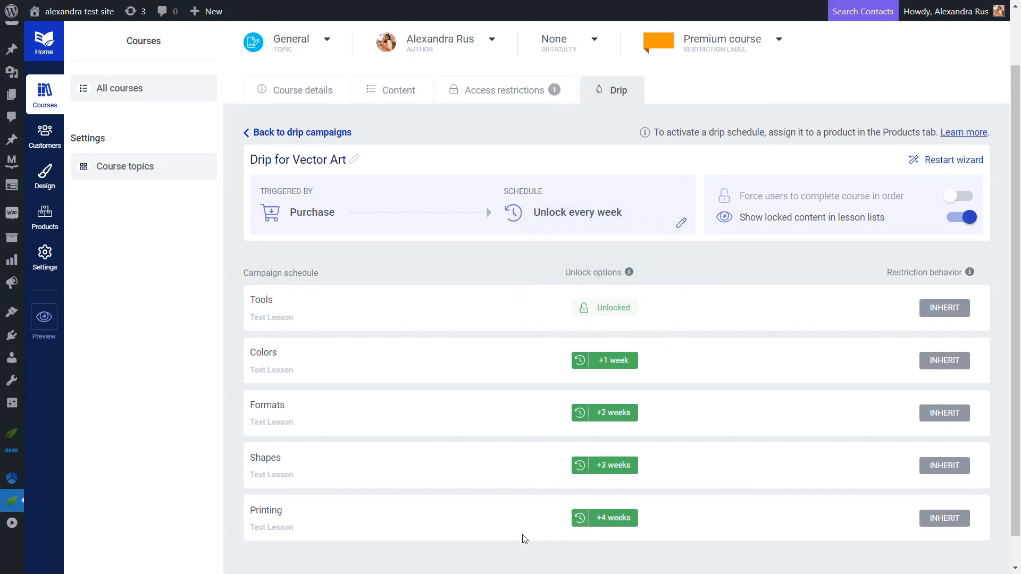
{"action": "mouse_move", "coordinate": [551, 550]}
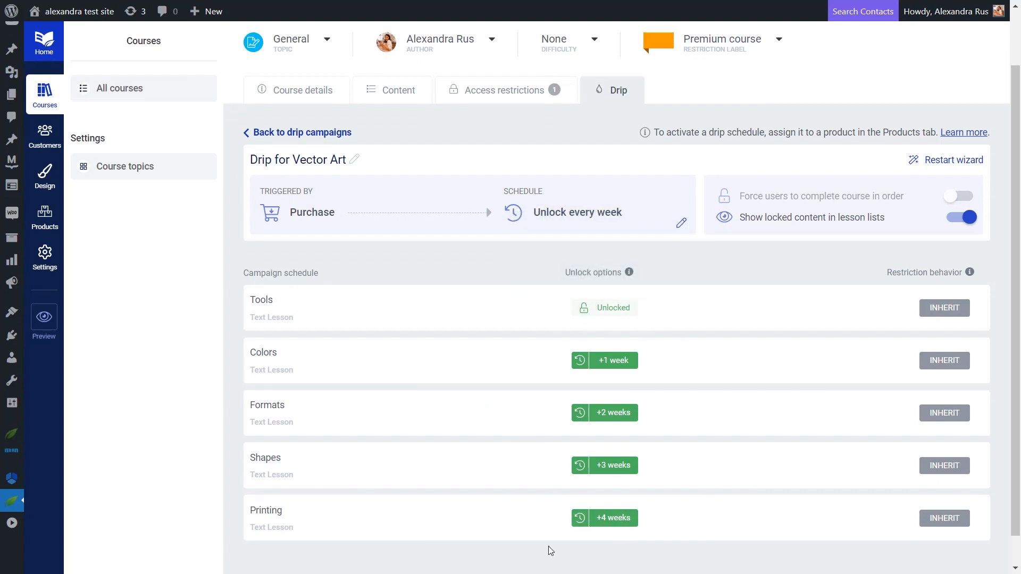
{"action": "mouse_move", "coordinate": [612, 308]}
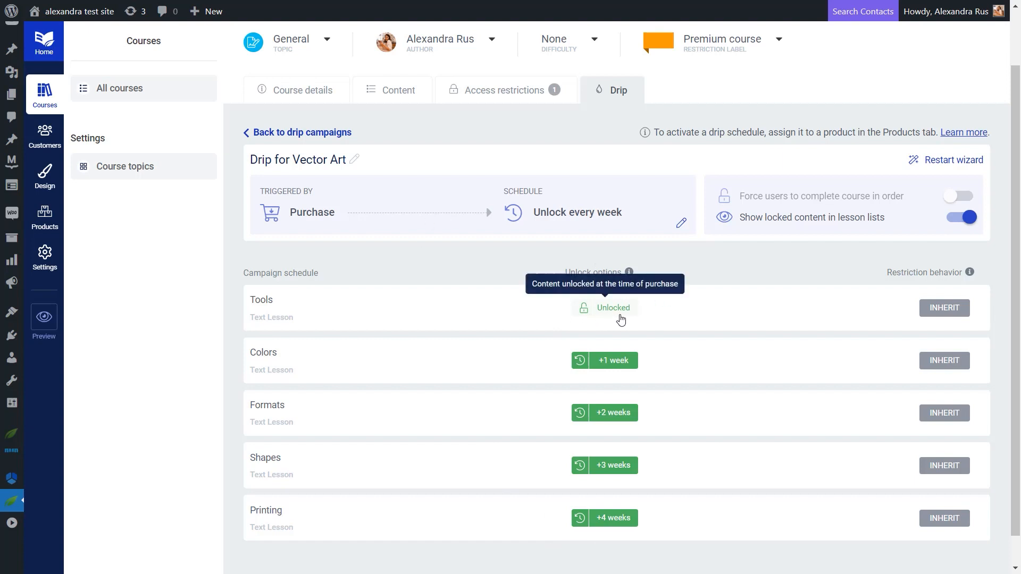
{"action": "mouse_move", "coordinate": [662, 319]}
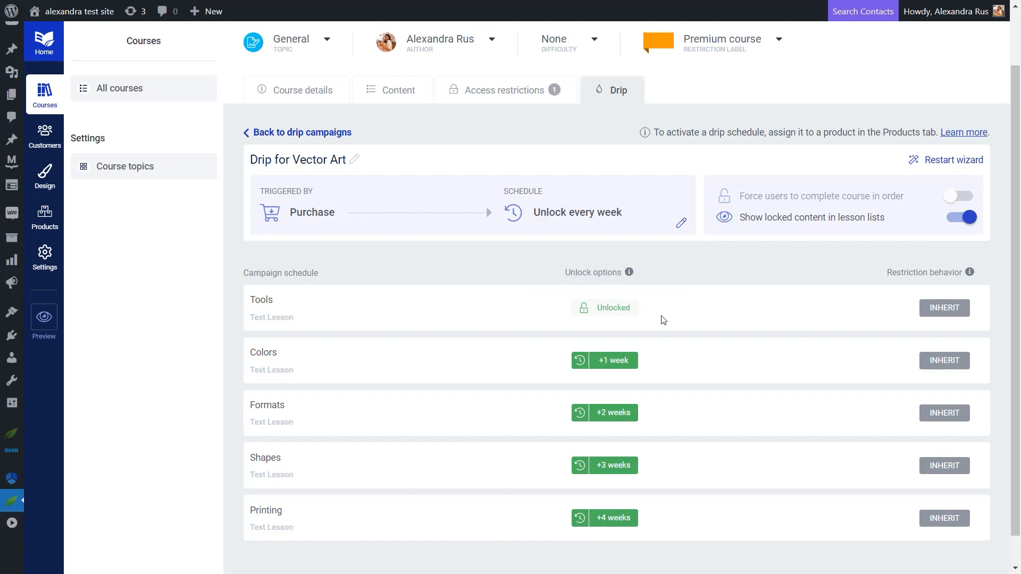
{"action": "mouse_move", "coordinate": [683, 365]}
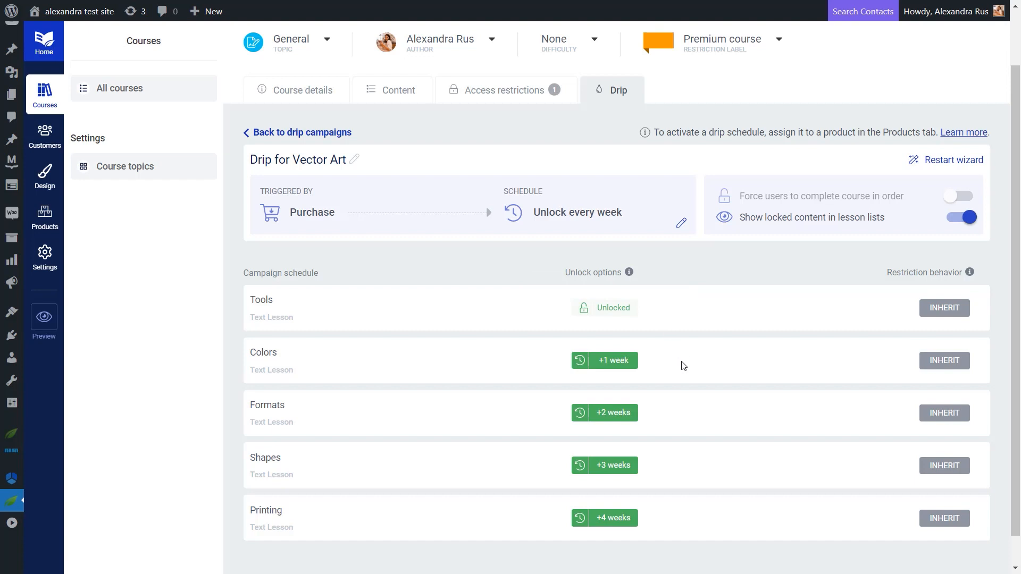
{"action": "mouse_move", "coordinate": [577, 369]}
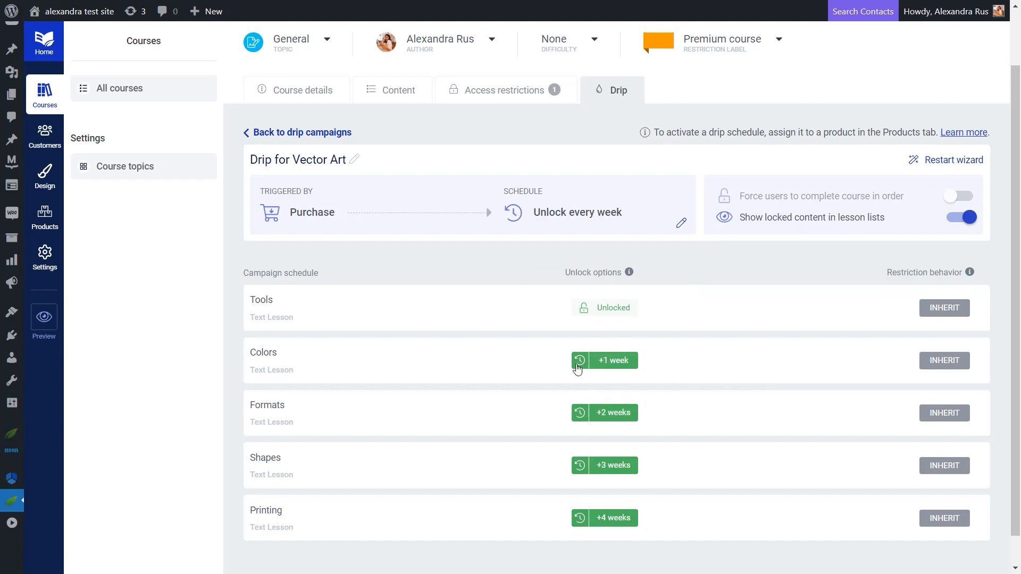
{"action": "mouse_move", "coordinate": [743, 293]}
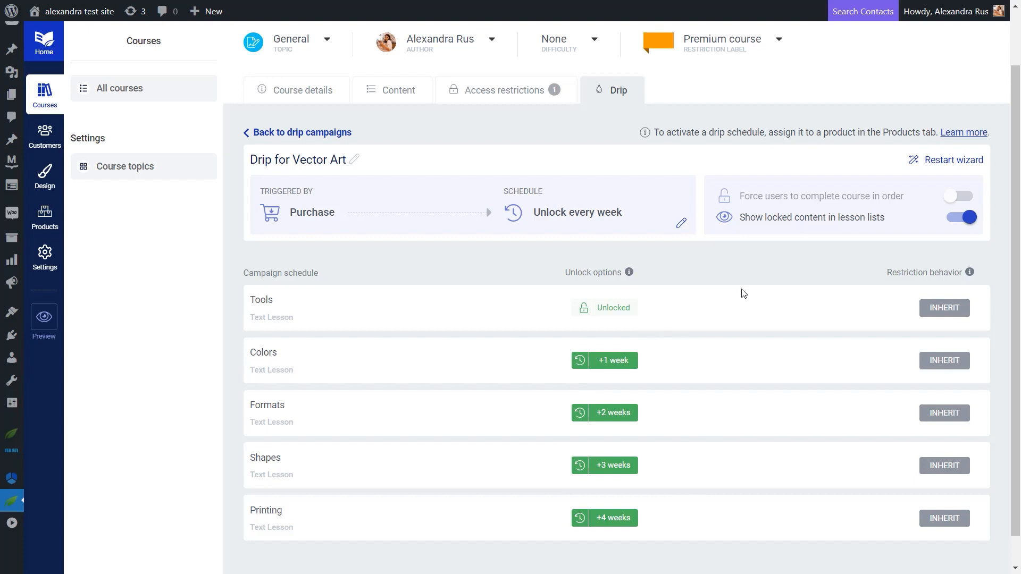
{"action": "scroll", "scroll_direction": "up", "scroll_amount": 3}
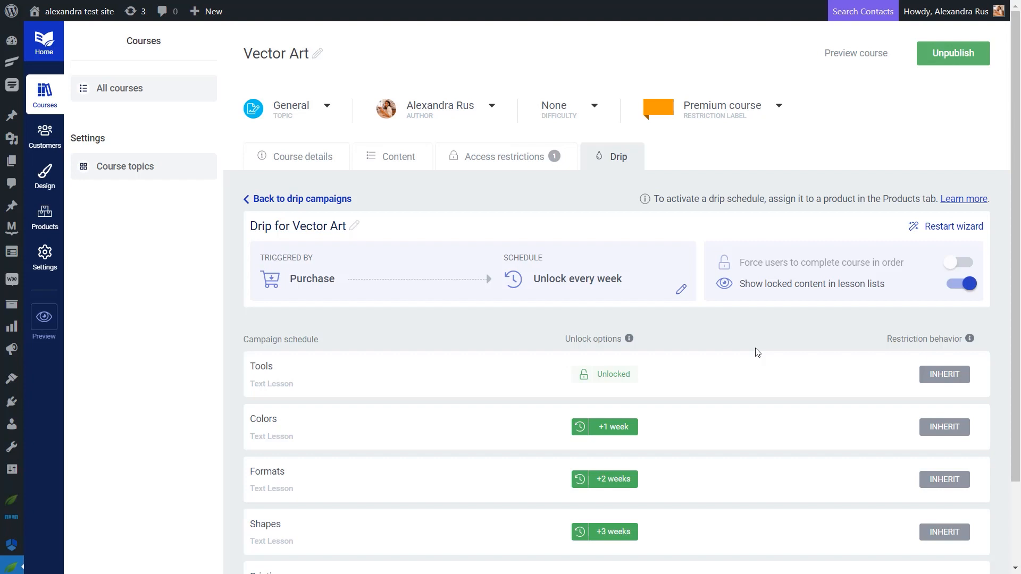
{"action": "mouse_move", "coordinate": [505, 162]}
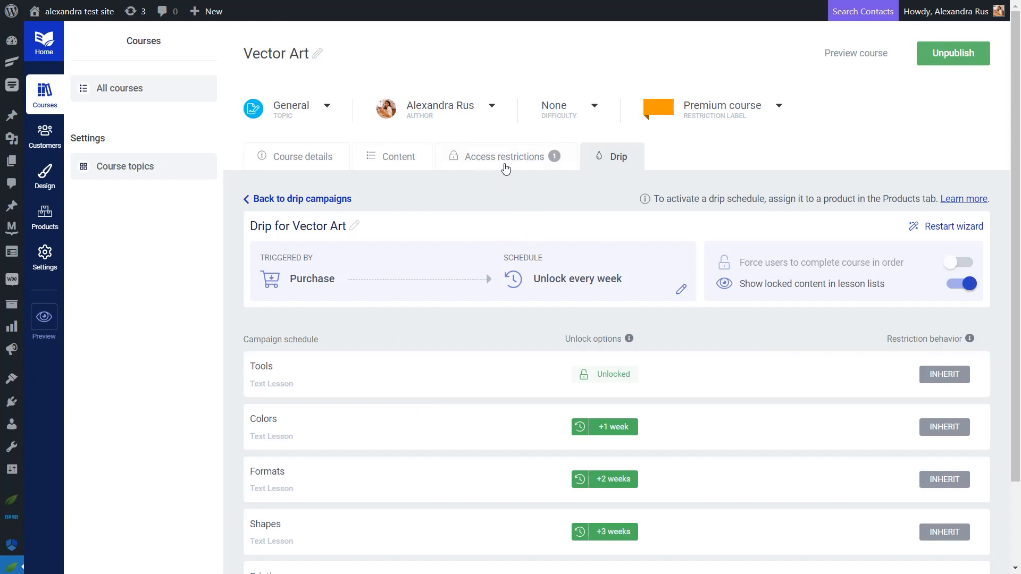
From the products dashboard, add the Vector Art course to the Vector Art product's content
{"action": "left_click", "coordinate": [501, 156]}
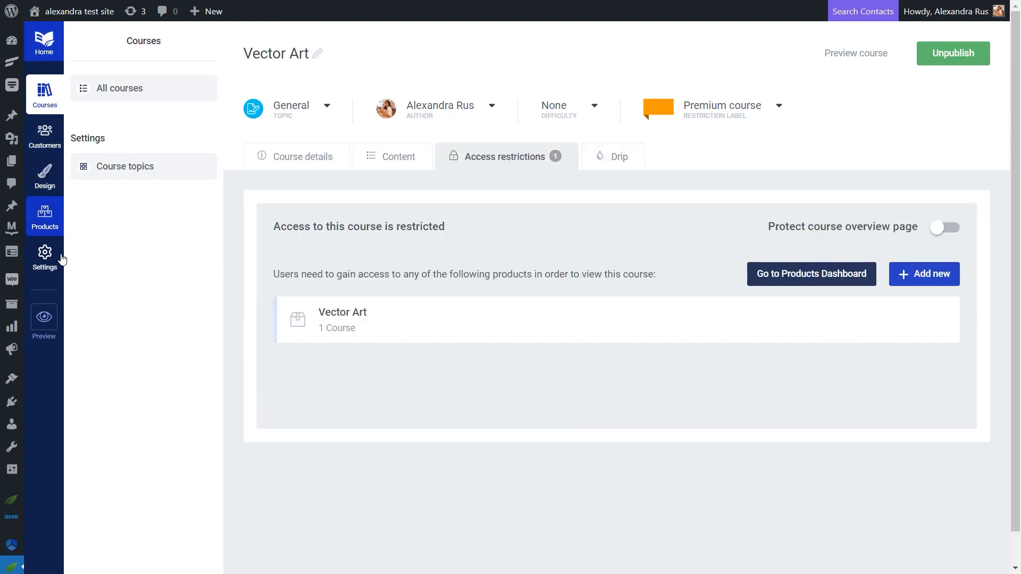
{"action": "left_click", "coordinate": [44, 216]}
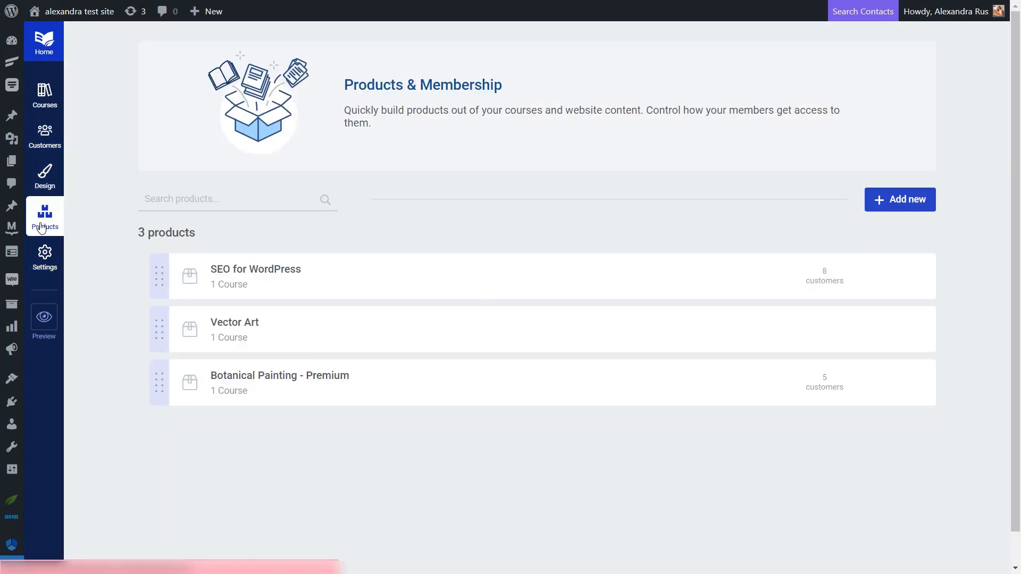
{"action": "mouse_move", "coordinate": [291, 176]}
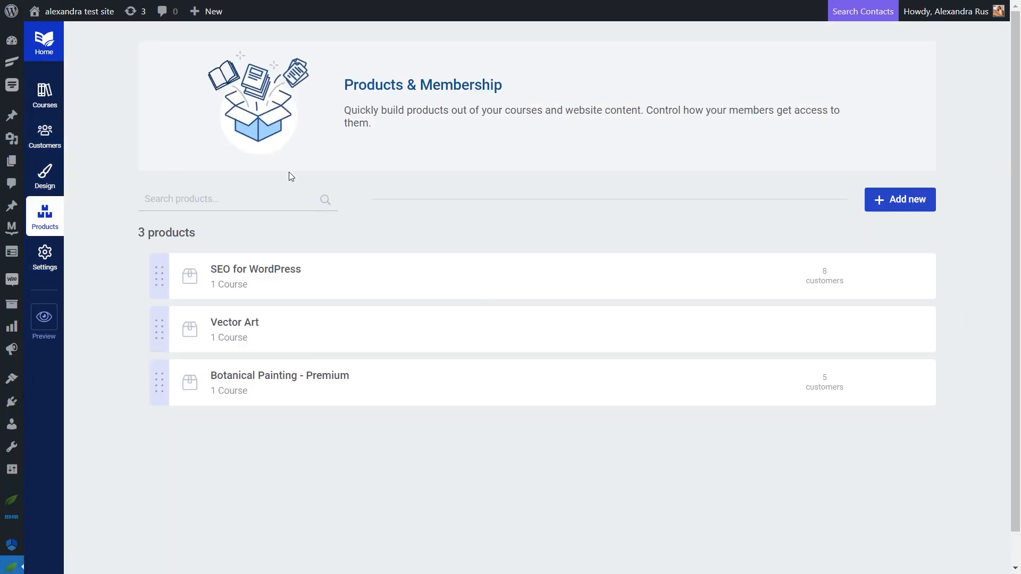
{"action": "mouse_move", "coordinate": [312, 336]}
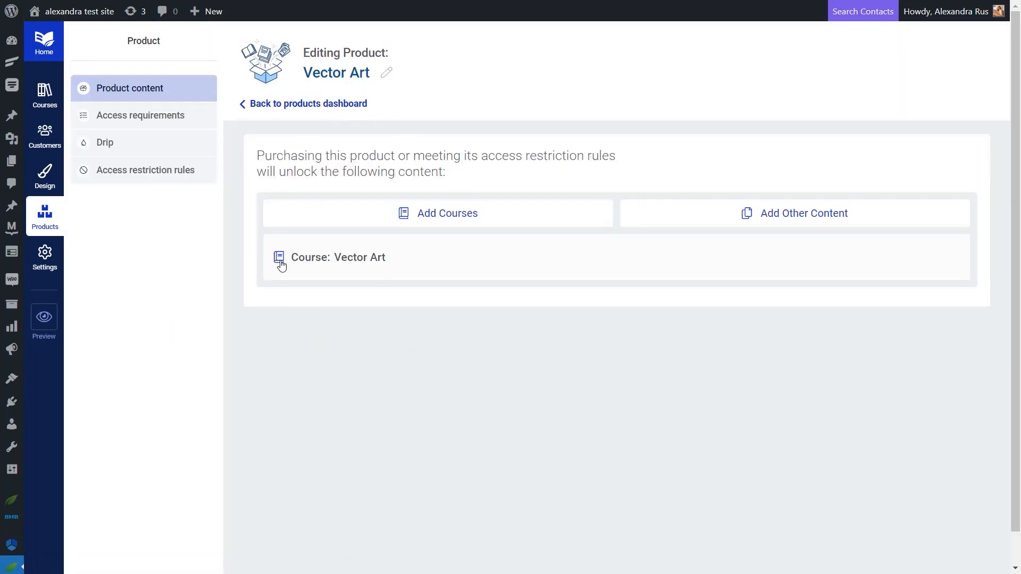
{"action": "mouse_move", "coordinate": [159, 57]}
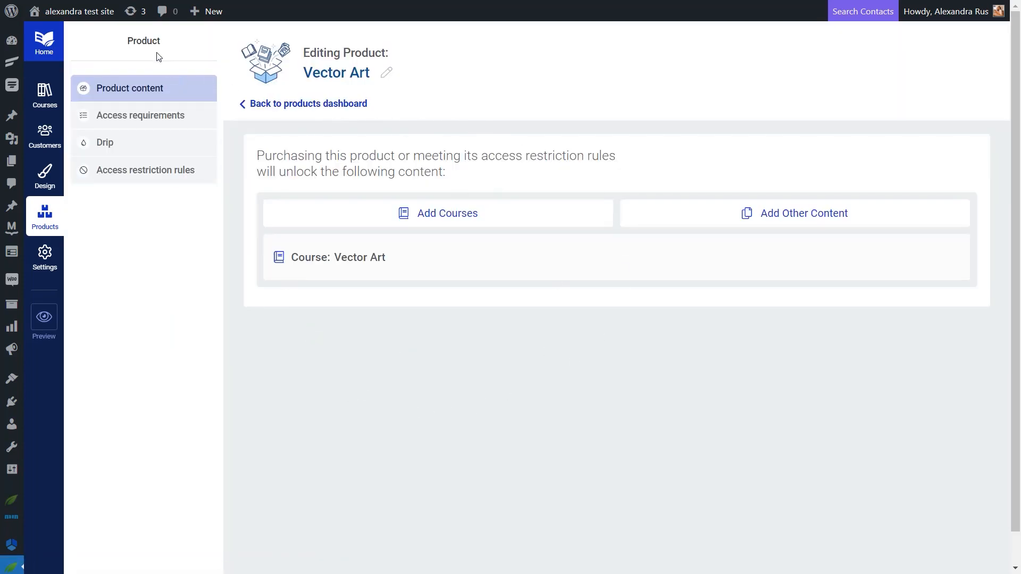
{"action": "mouse_move", "coordinate": [147, 58]}
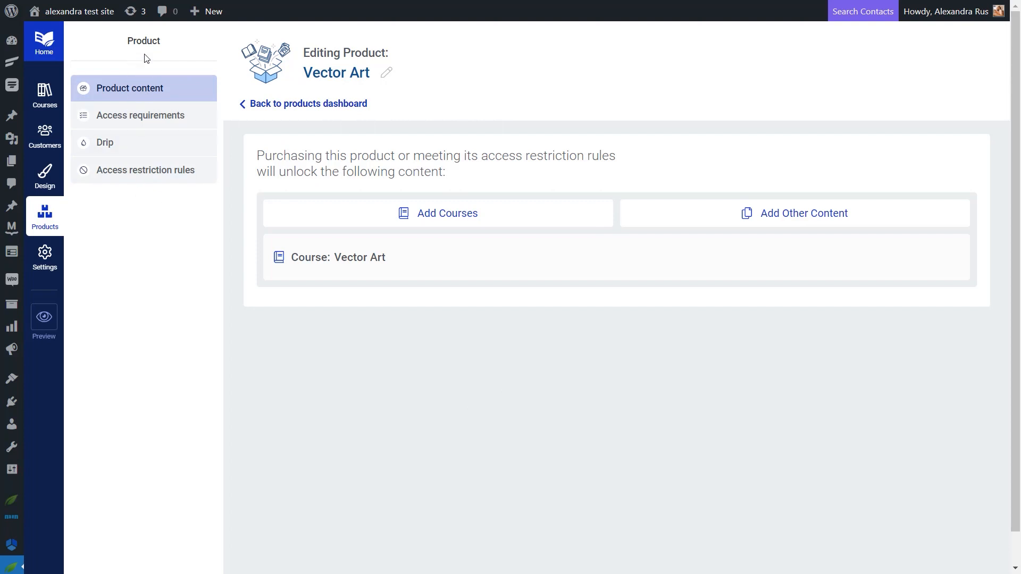
{"action": "mouse_move", "coordinate": [145, 232]}
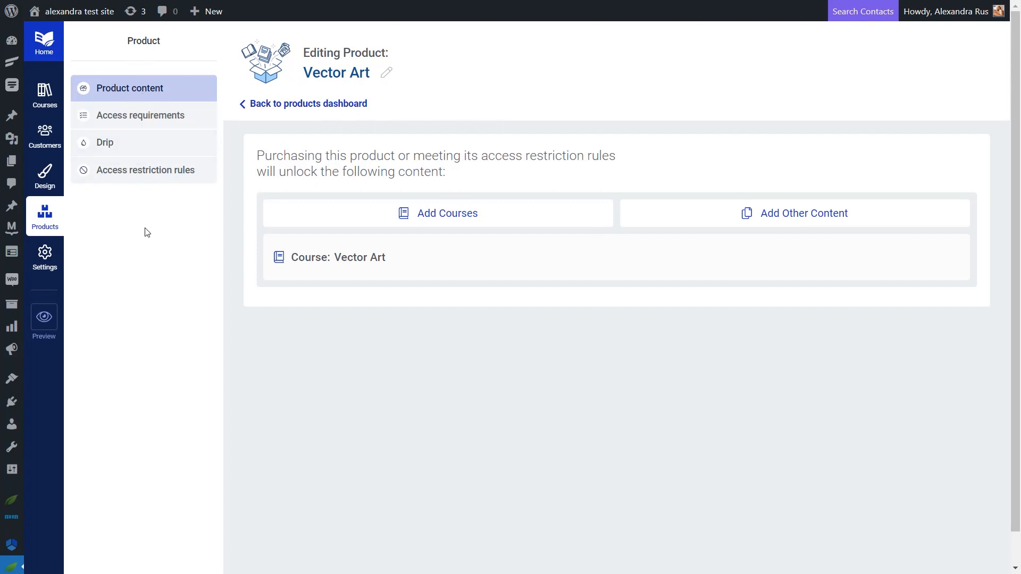
{"action": "mouse_move", "coordinate": [137, 234]}
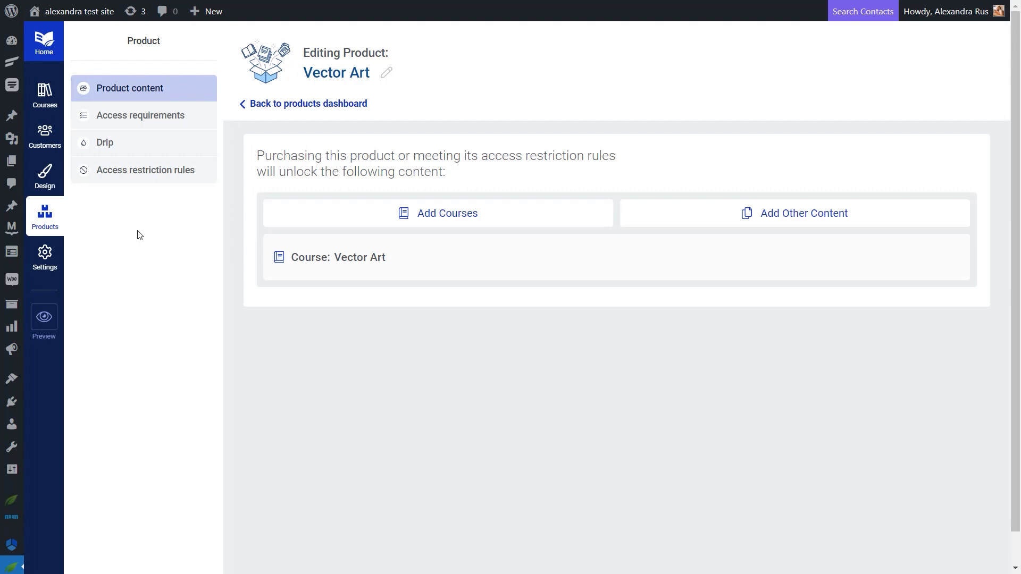
{"action": "mouse_move", "coordinate": [285, 154]}
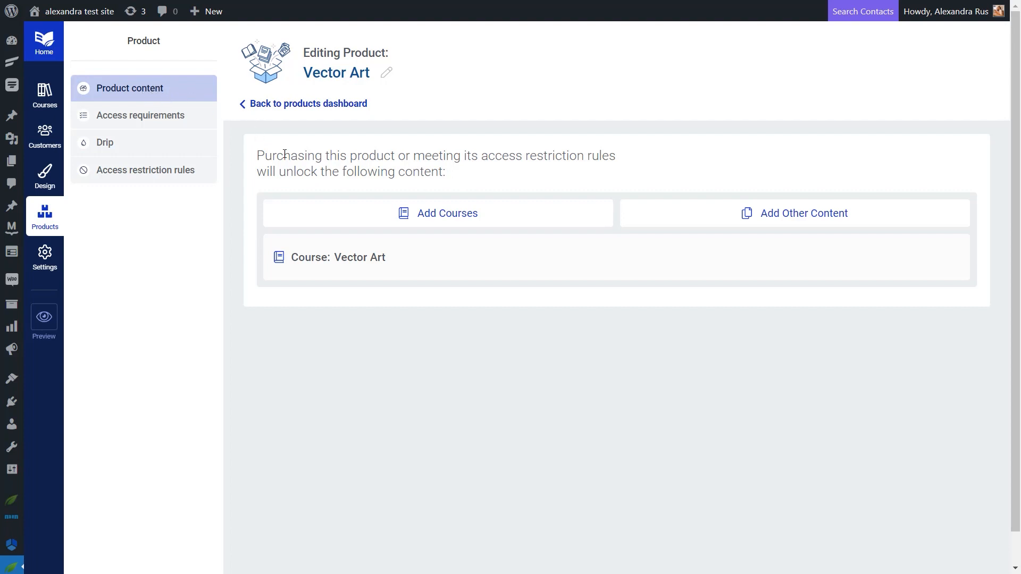
{"action": "mouse_move", "coordinate": [389, 337]}
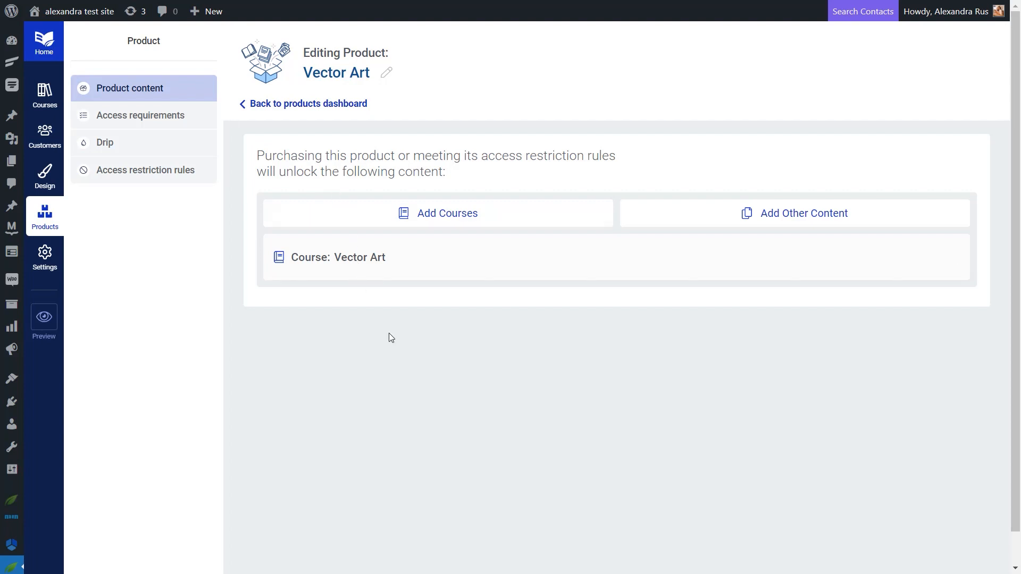
{"action": "mouse_move", "coordinate": [489, 221]}
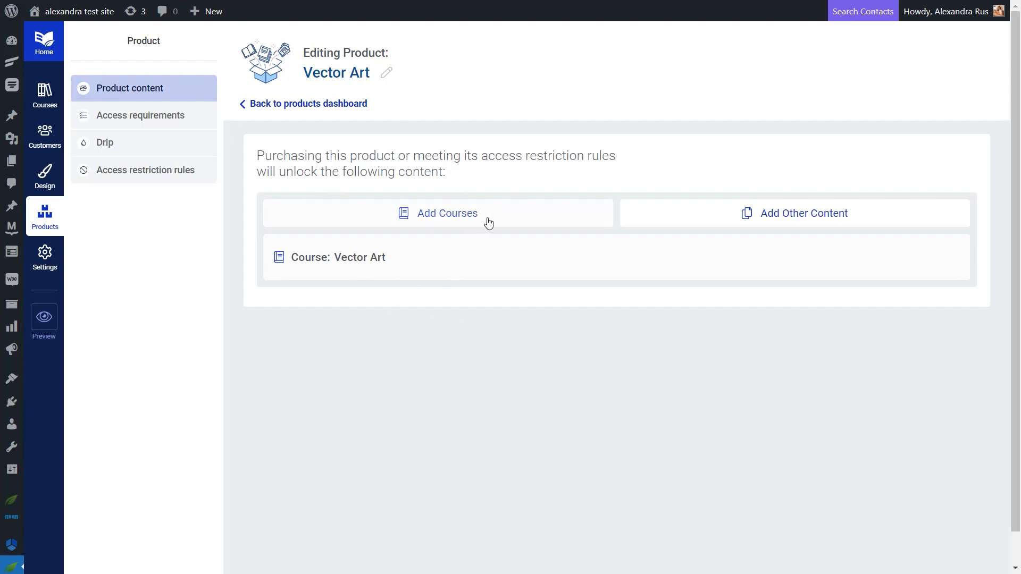
{"action": "left_click", "coordinate": [446, 213]}
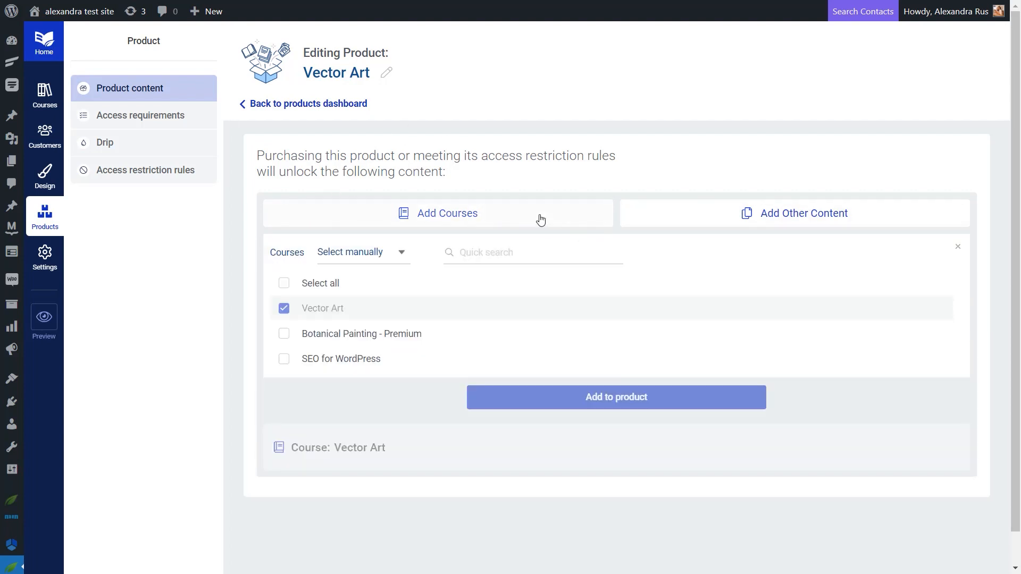
{"action": "left_click", "coordinate": [794, 213]}
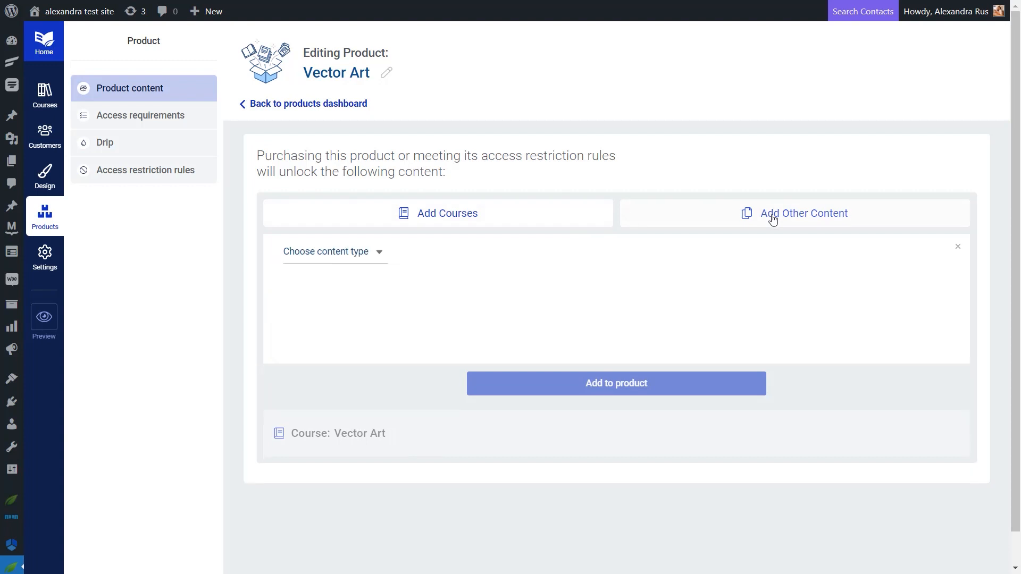
{"action": "left_click", "coordinate": [333, 252]}
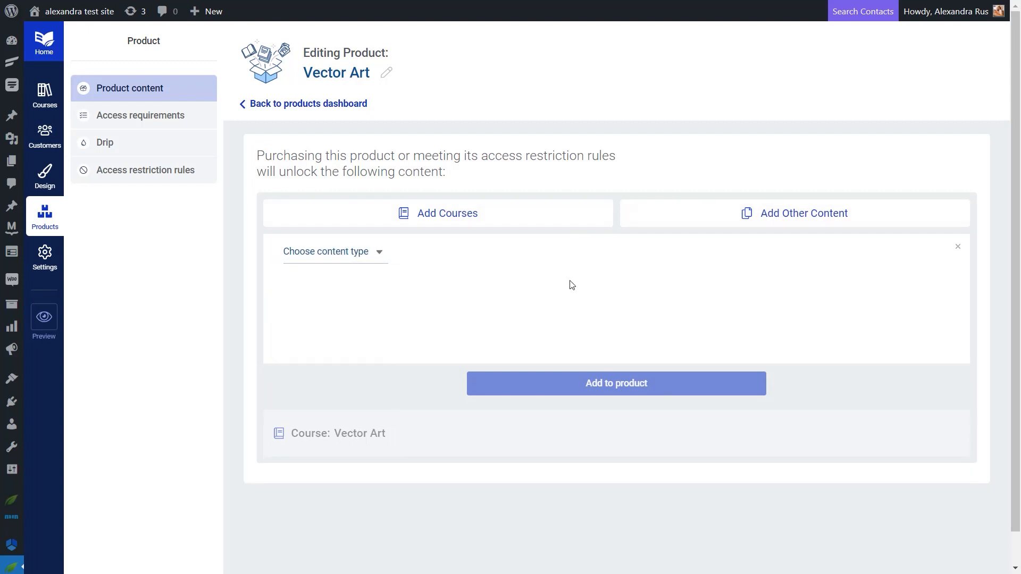
{"action": "mouse_move", "coordinate": [134, 101]}
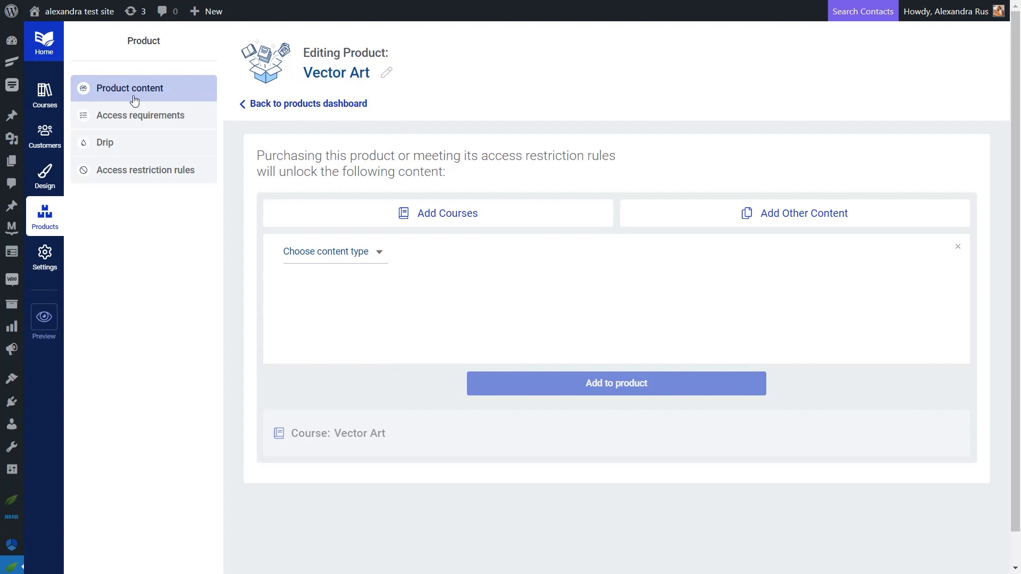
Open the Vector Art product's access requirements and collapse the WordPress Role options
{"action": "left_click", "coordinate": [139, 115]}
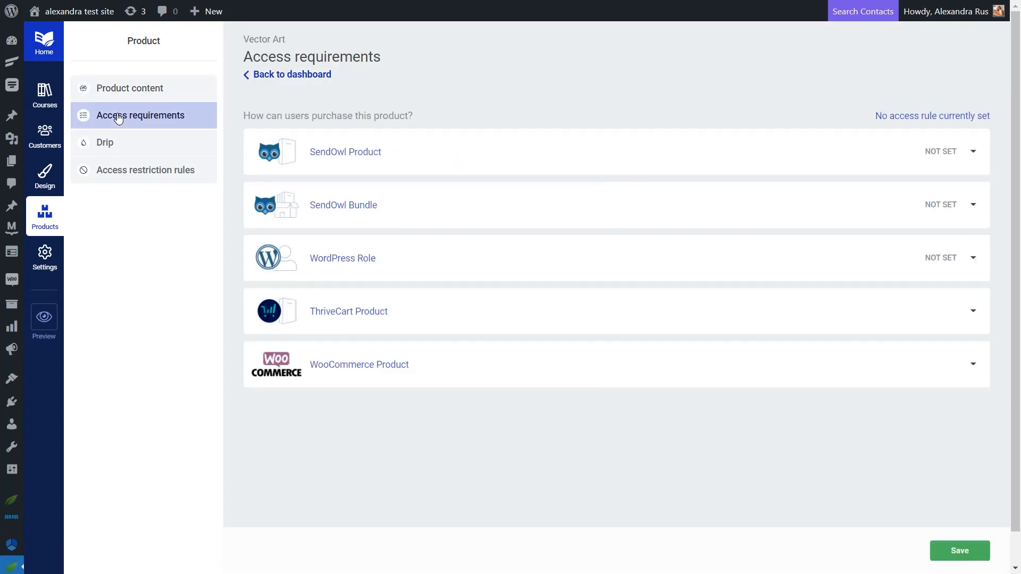
{"action": "mouse_move", "coordinate": [502, 427]}
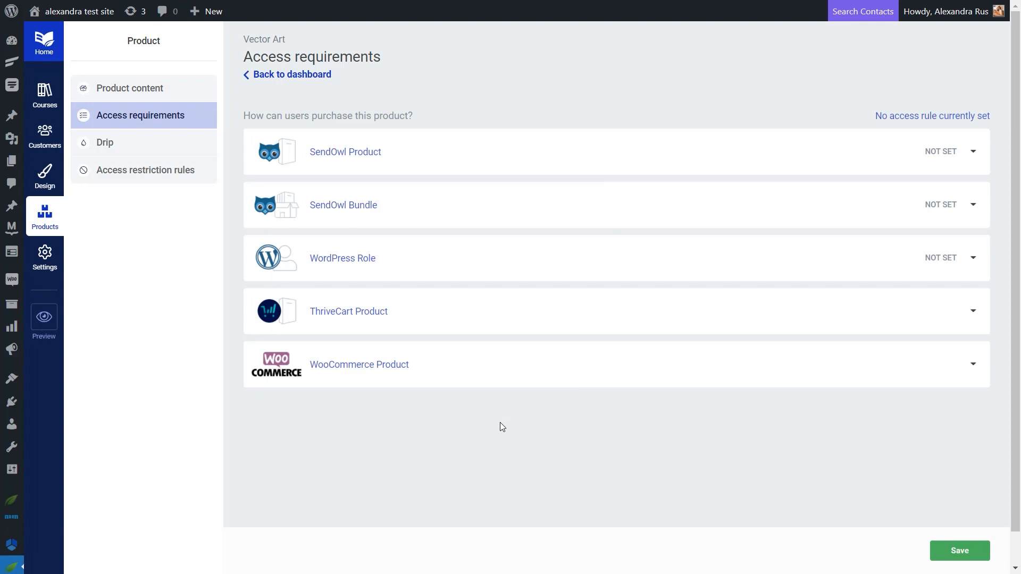
{"action": "mouse_move", "coordinate": [498, 166]}
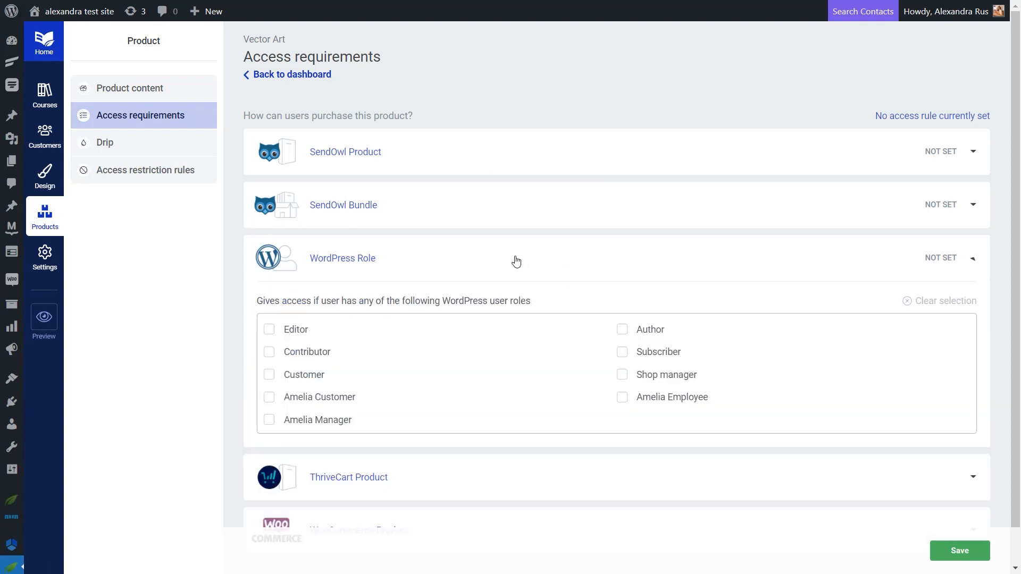
{"action": "left_click", "coordinate": [972, 258]}
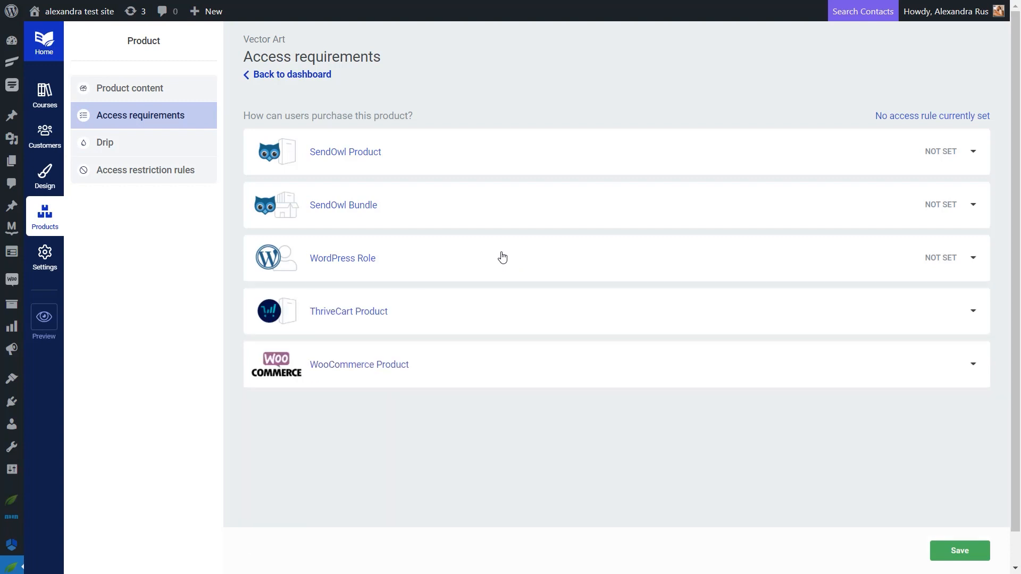
{"action": "mouse_move", "coordinate": [562, 161]}
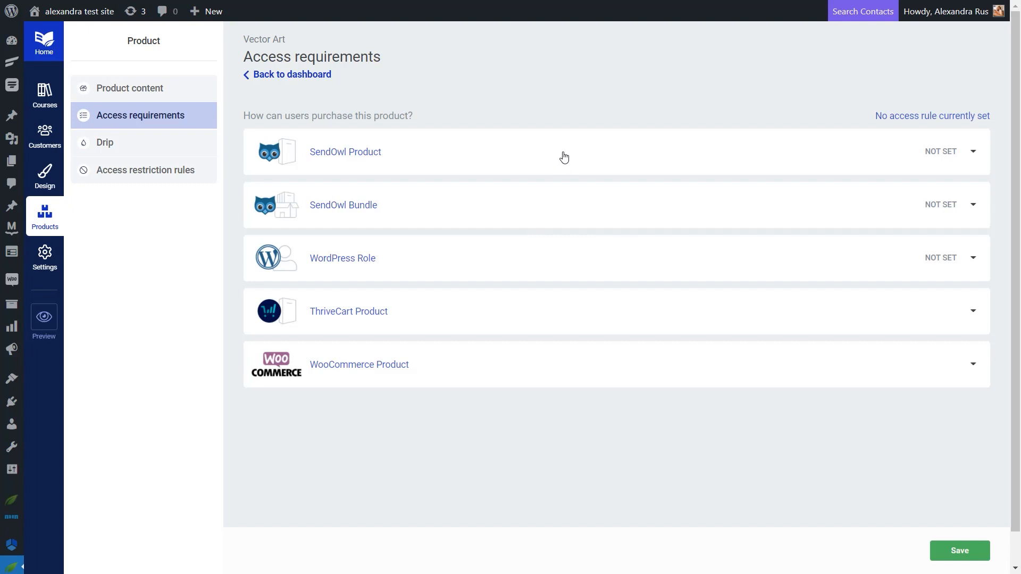
{"action": "mouse_move", "coordinate": [501, 163]}
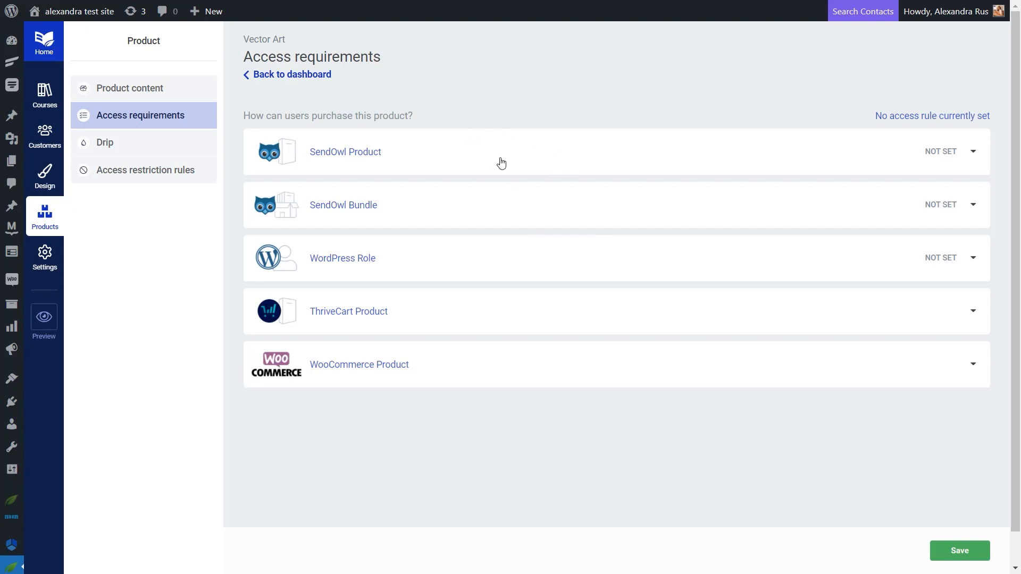
{"action": "mouse_move", "coordinate": [535, 181]}
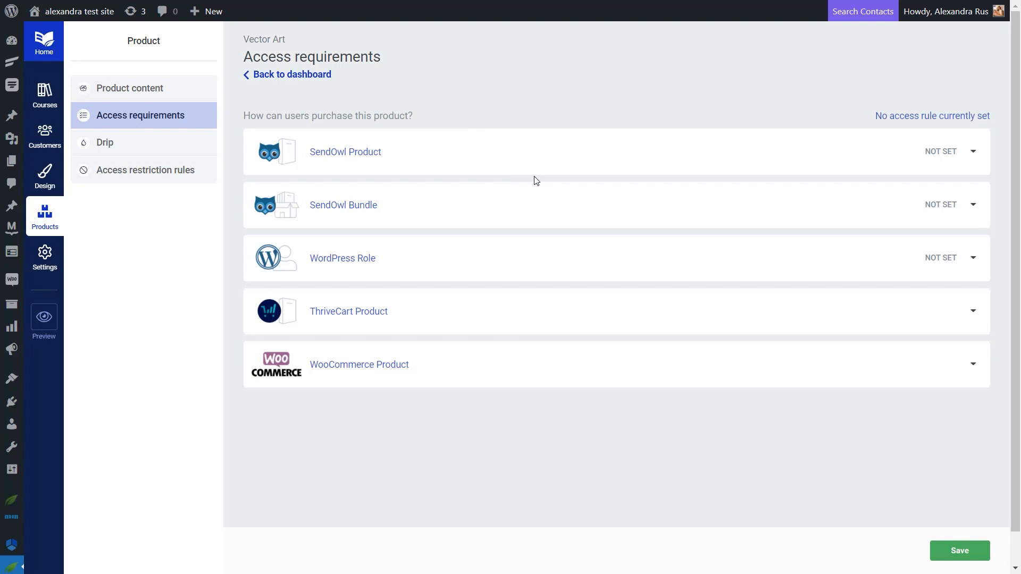
{"action": "mouse_move", "coordinate": [528, 181]}
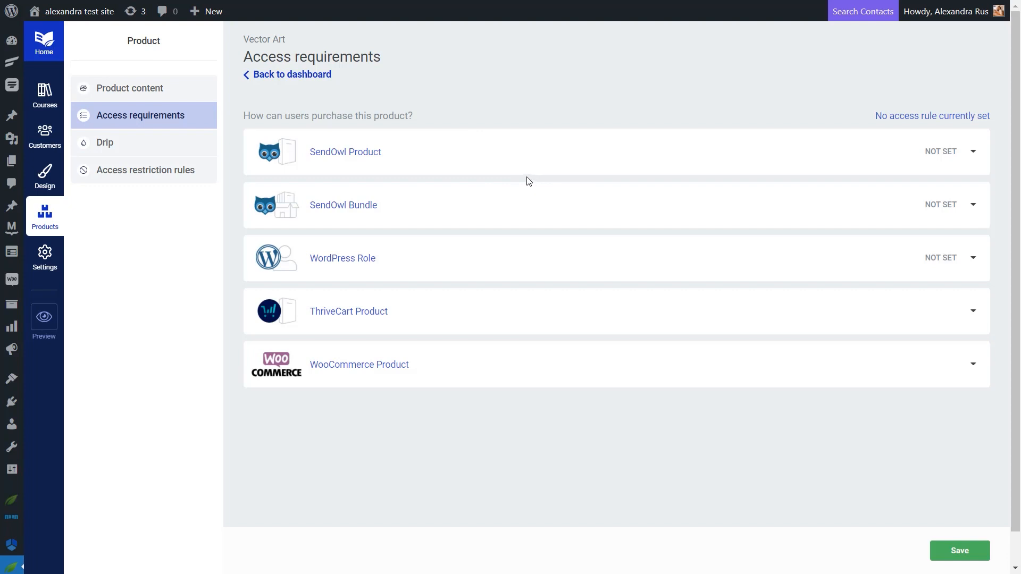
{"action": "mouse_move", "coordinate": [861, 181]}
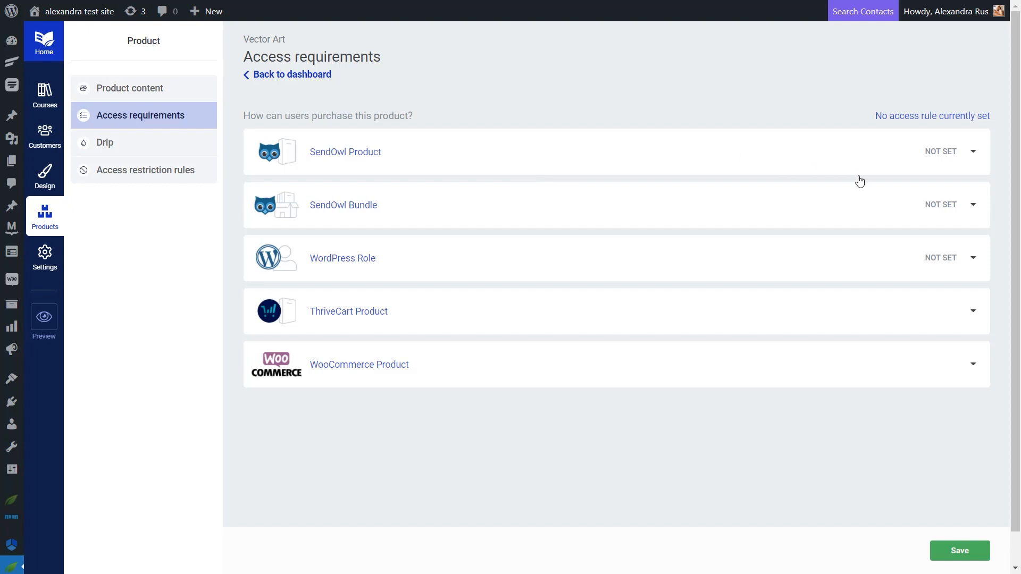
Require purchase of the Vector Art SendOwl product for access and save the rule
{"action": "left_click", "coordinate": [949, 151]}
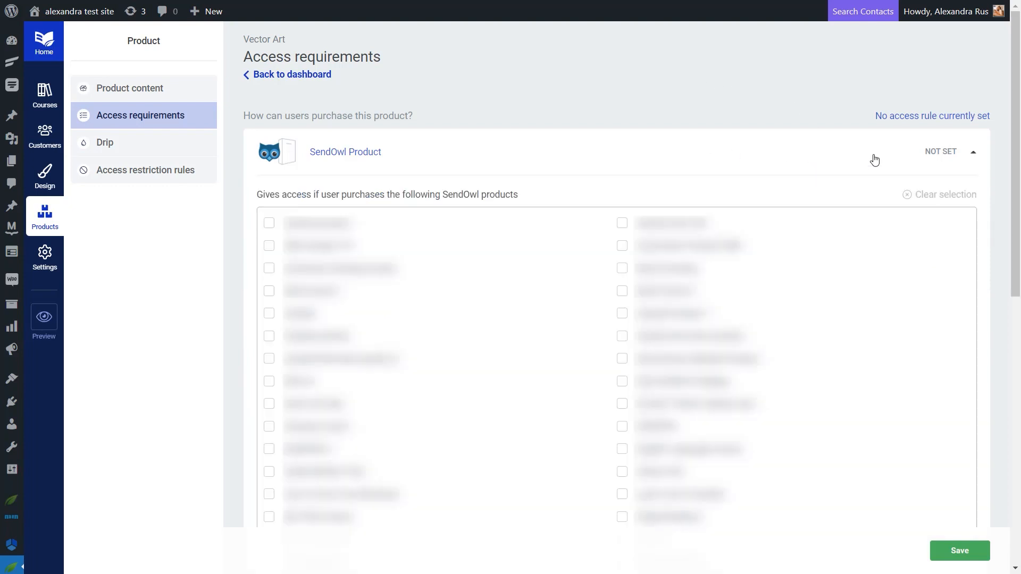
{"action": "scroll", "scroll_direction": "down", "scroll_amount": 3}
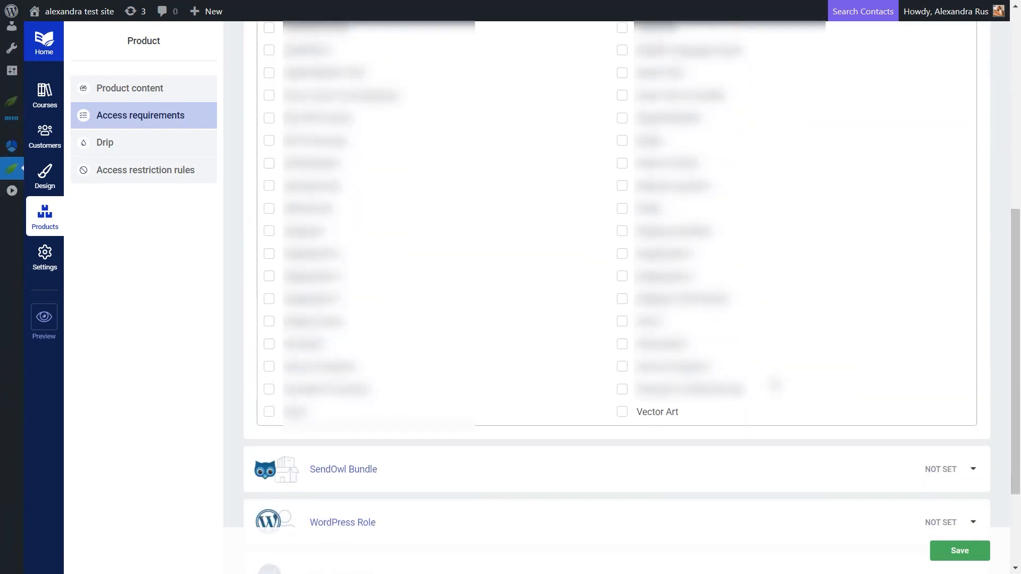
{"action": "left_click", "coordinate": [958, 550]}
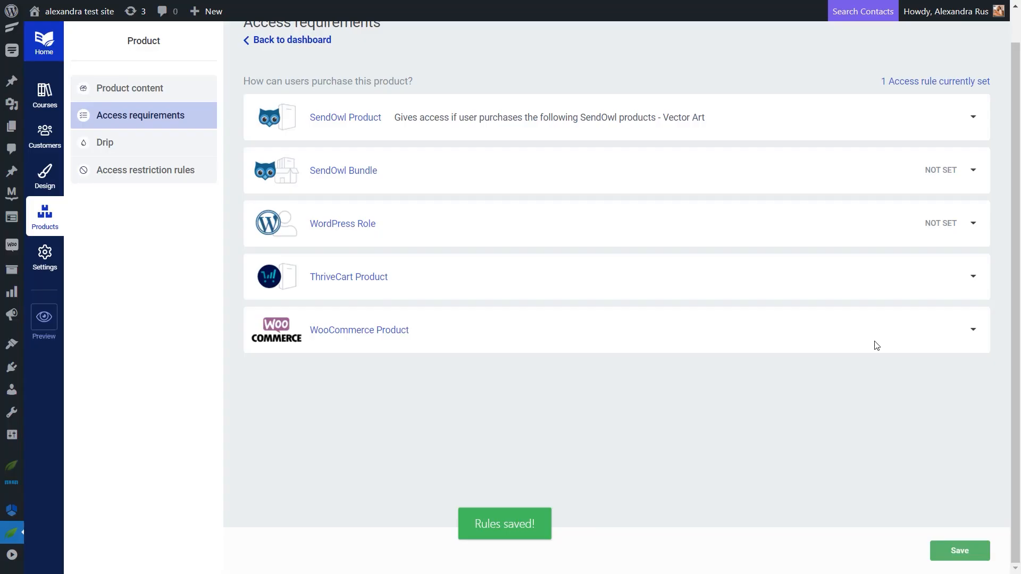
{"action": "mouse_move", "coordinate": [522, 137]}
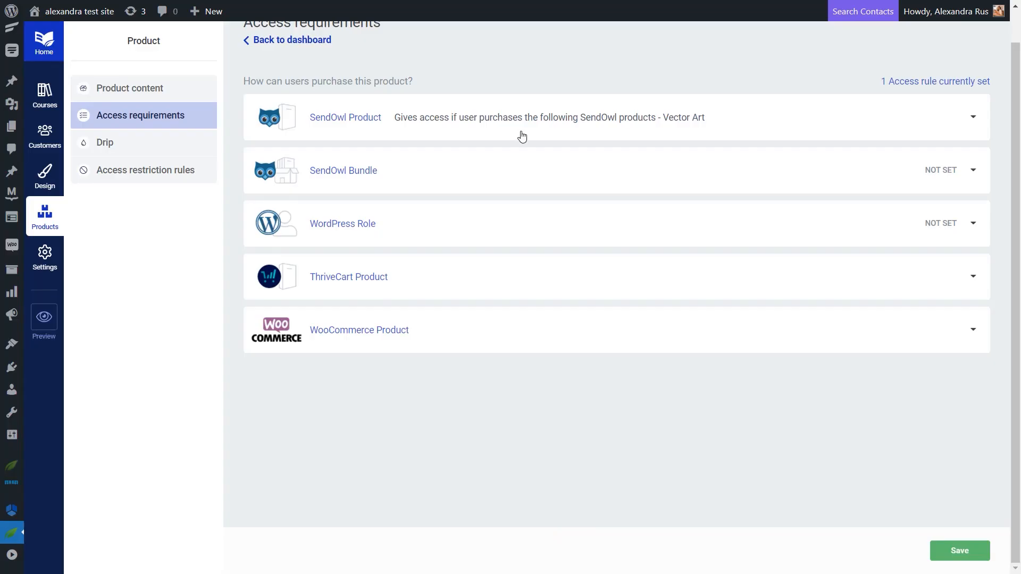
{"action": "mouse_move", "coordinate": [519, 158]}
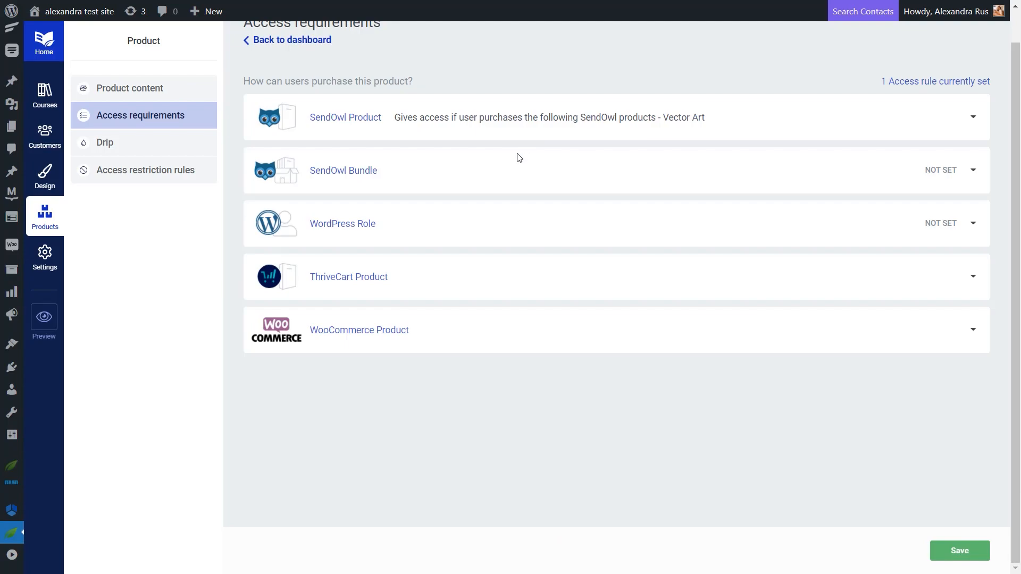
{"action": "left_click", "coordinate": [104, 143]}
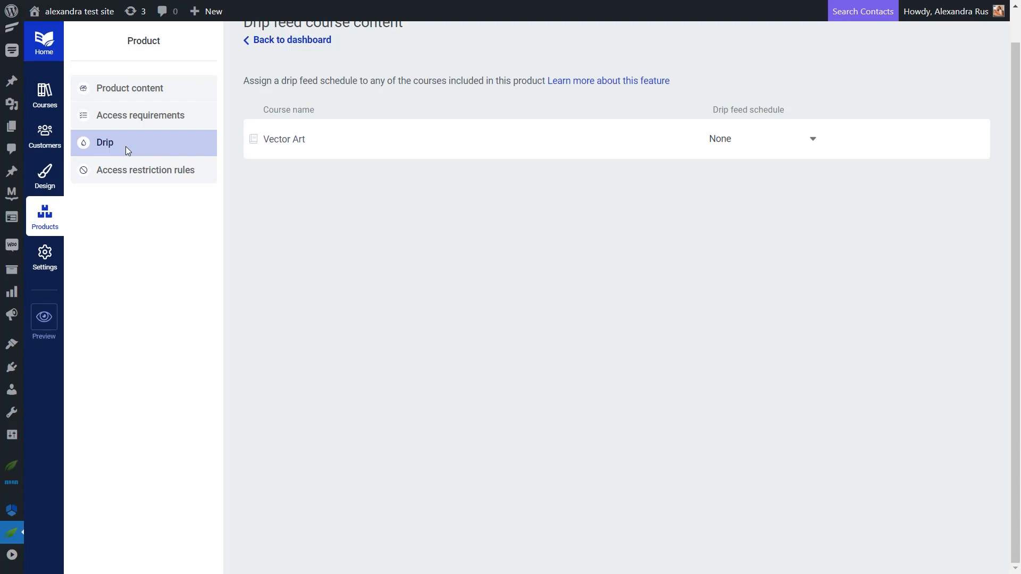
{"action": "mouse_move", "coordinate": [401, 229]}
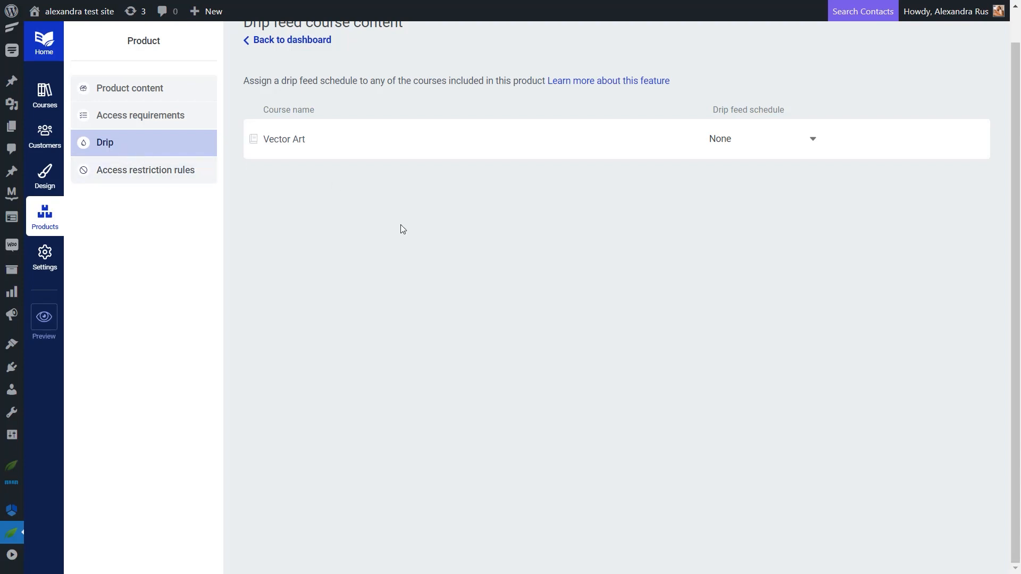
Choose 'Drip for Vector Art' as the Vector Art course's drip feed schedule
{"action": "scroll", "scroll_direction": "up", "scroll_amount": 3}
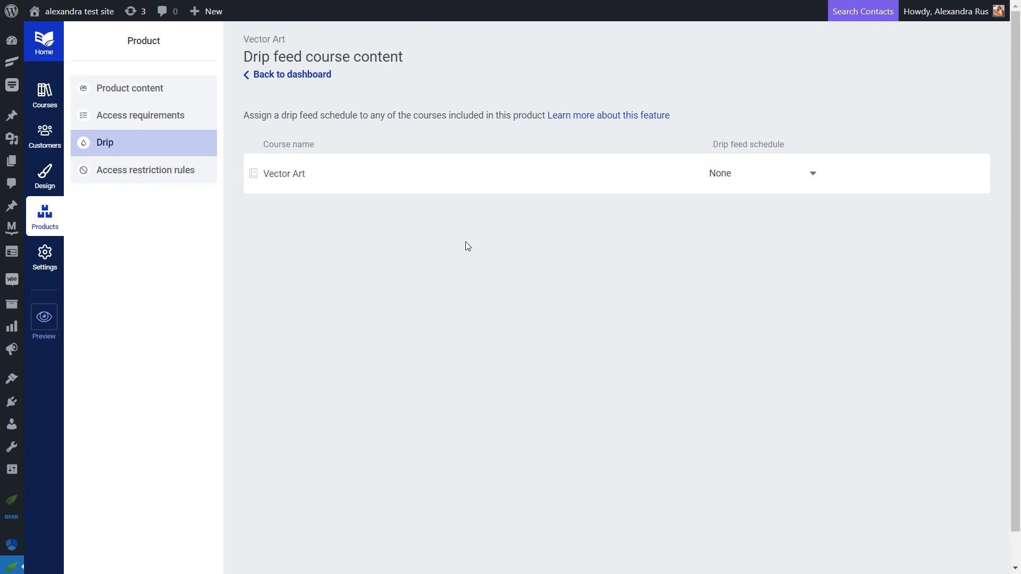
{"action": "left_click", "coordinate": [812, 173]}
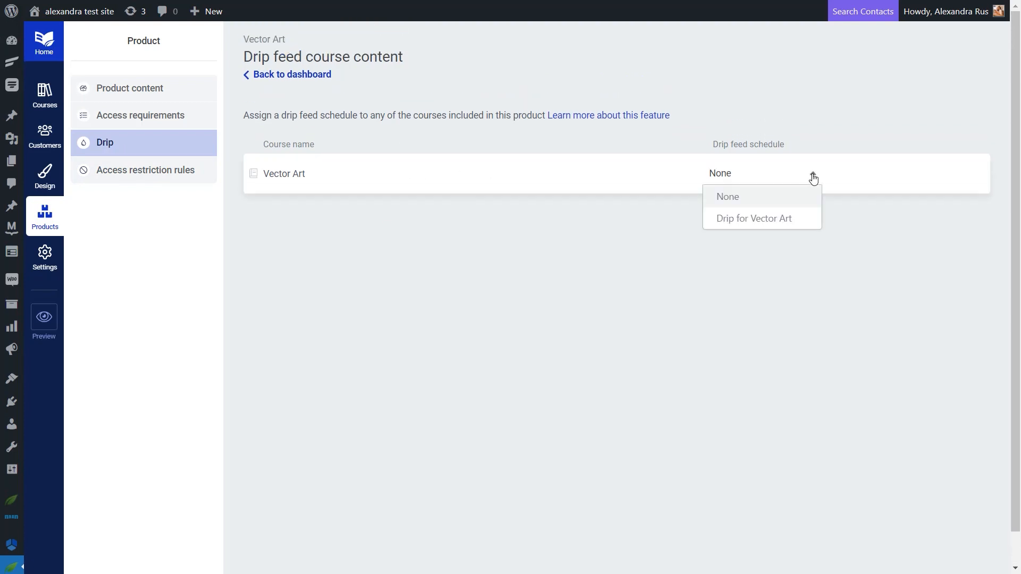
{"action": "left_click", "coordinate": [754, 218]}
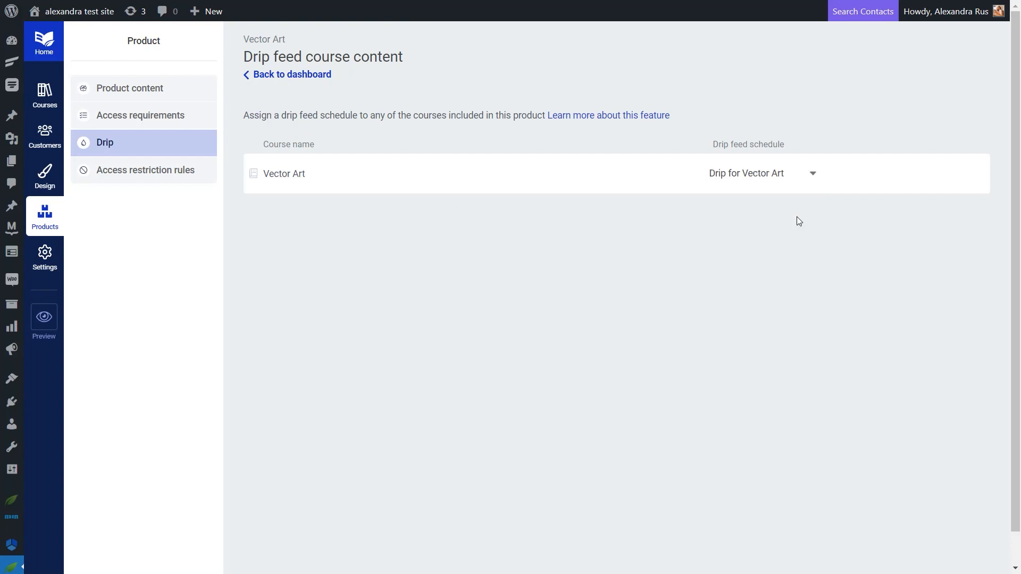
{"action": "mouse_move", "coordinate": [145, 170]}
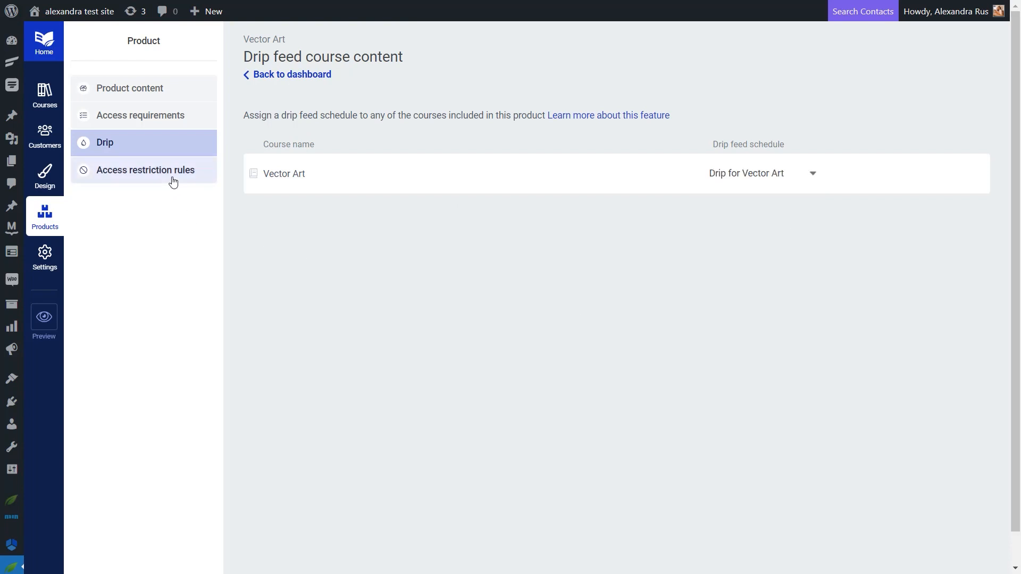
Show the Vector Art product's access restriction rules, all still on default site behaviour
{"action": "left_click", "coordinate": [145, 170]}
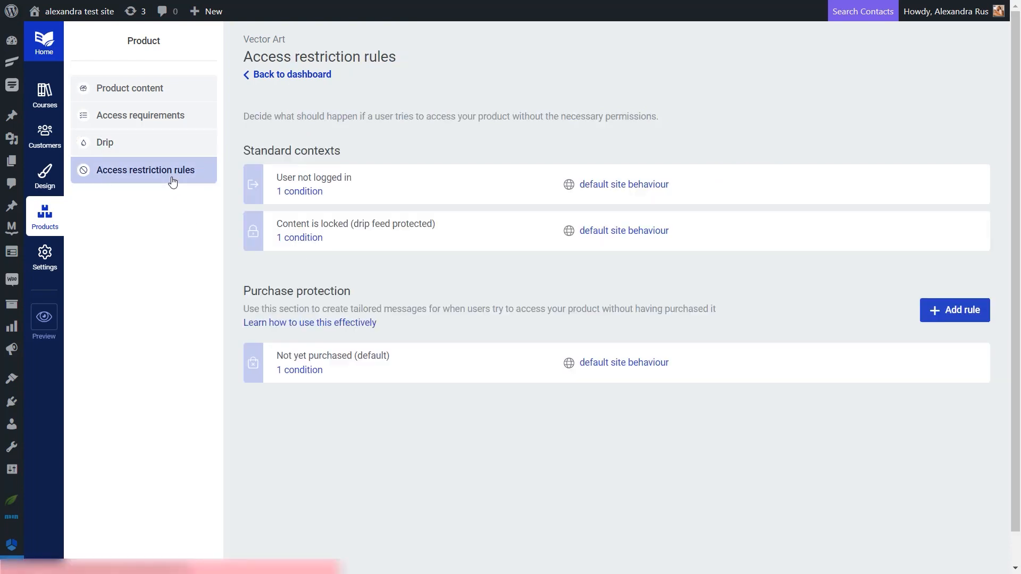
{"action": "mouse_move", "coordinate": [472, 287]}
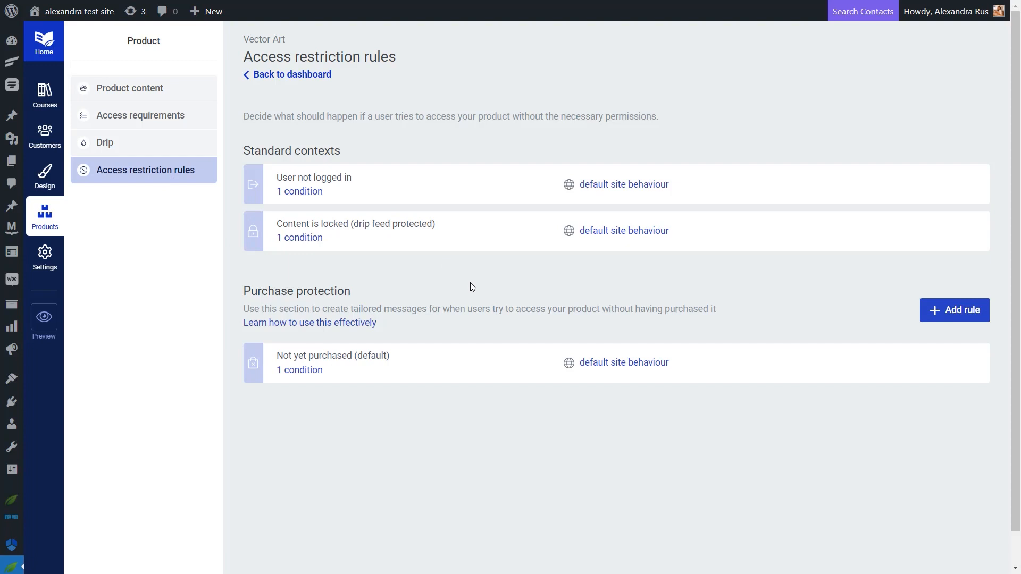
{"action": "mouse_move", "coordinate": [548, 215]}
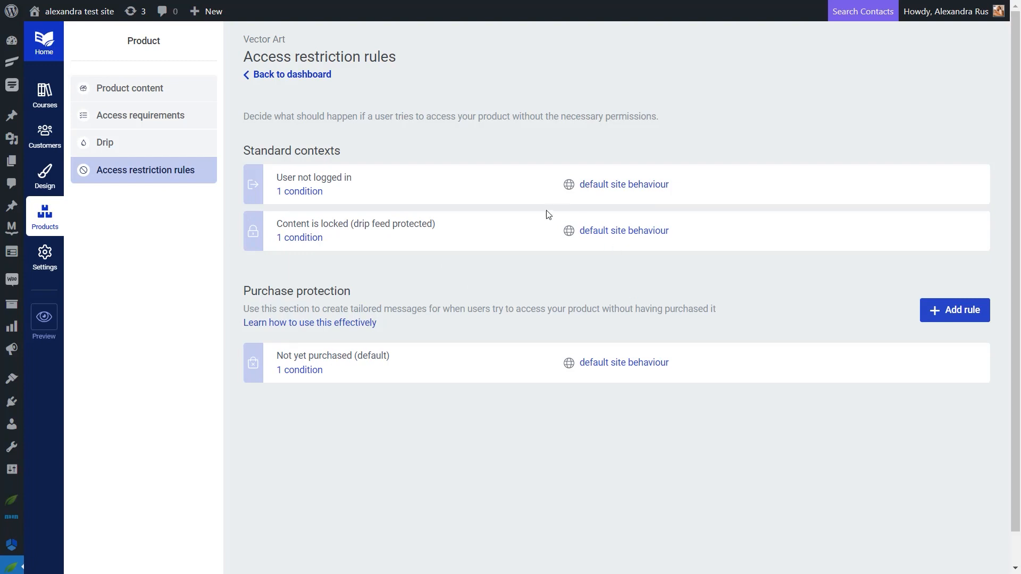
{"action": "mouse_move", "coordinate": [472, 290]}
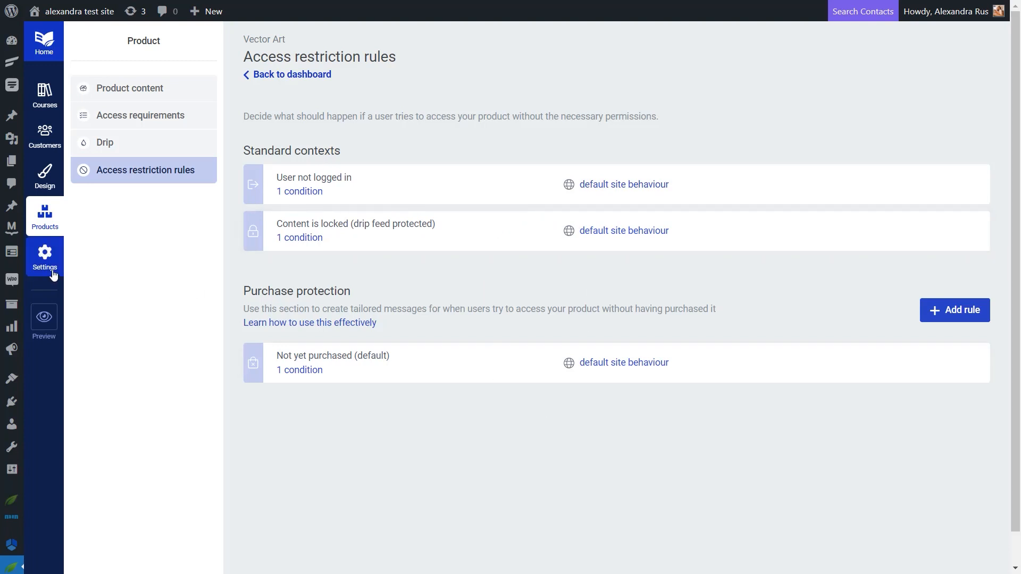
Show the global Login & access restriction settings in Thrive Apprentice
{"action": "left_click", "coordinate": [45, 258]}
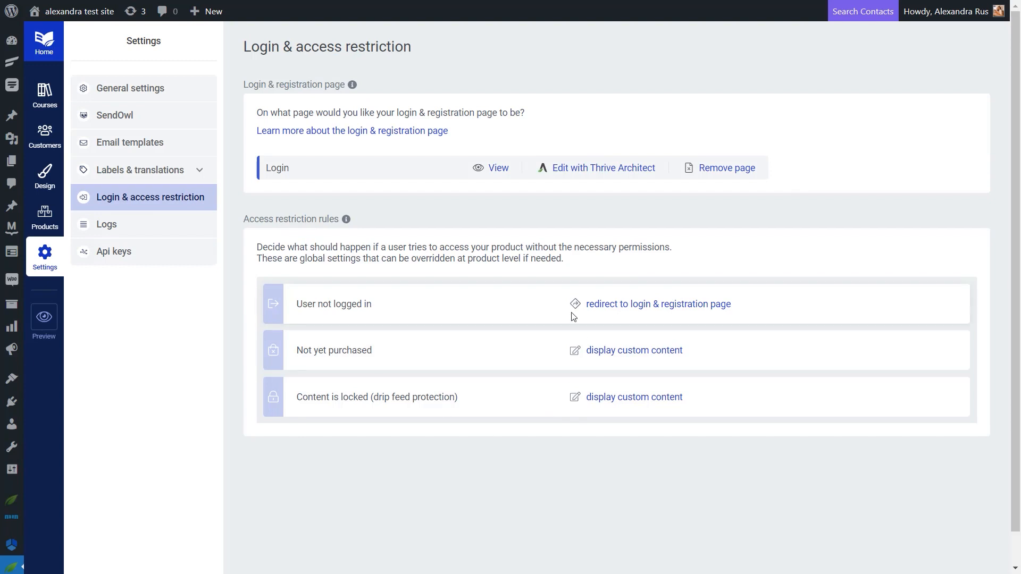
{"action": "mouse_move", "coordinate": [545, 358]}
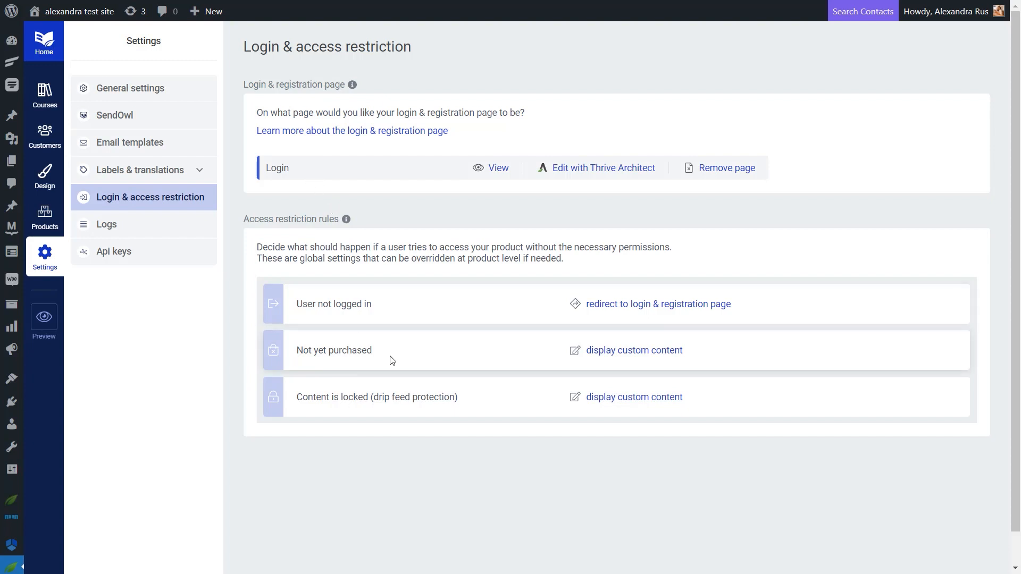
{"action": "mouse_move", "coordinate": [730, 366]}
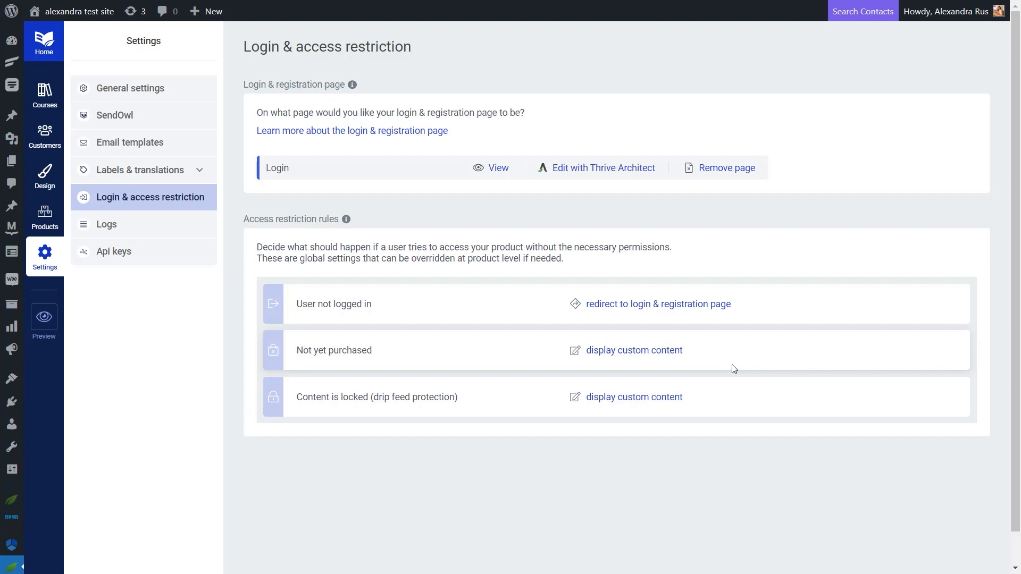
{"action": "mouse_move", "coordinate": [44, 215]}
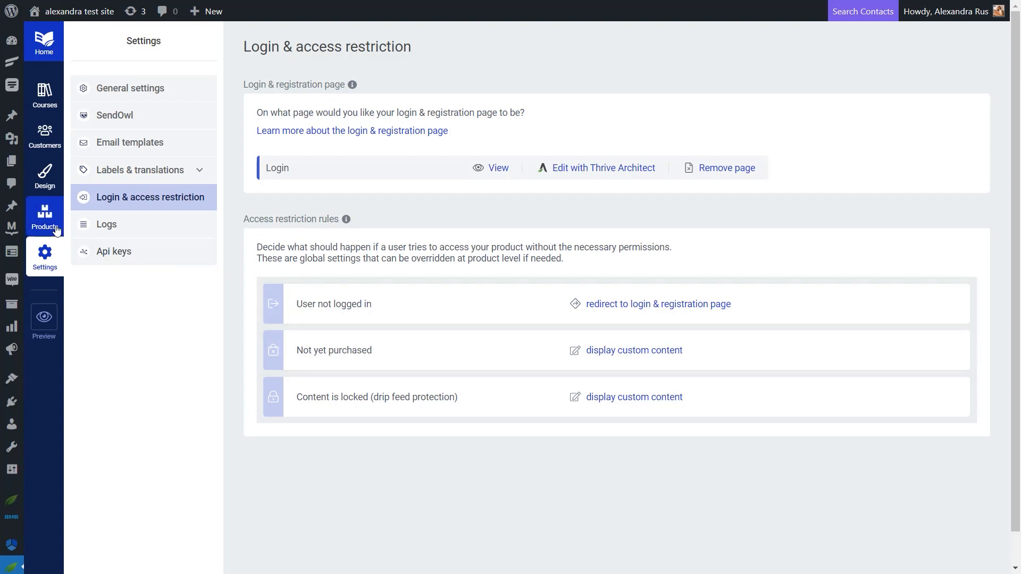
Return to the Vector Art product and show its access restriction rules
{"action": "left_click", "coordinate": [44, 217]}
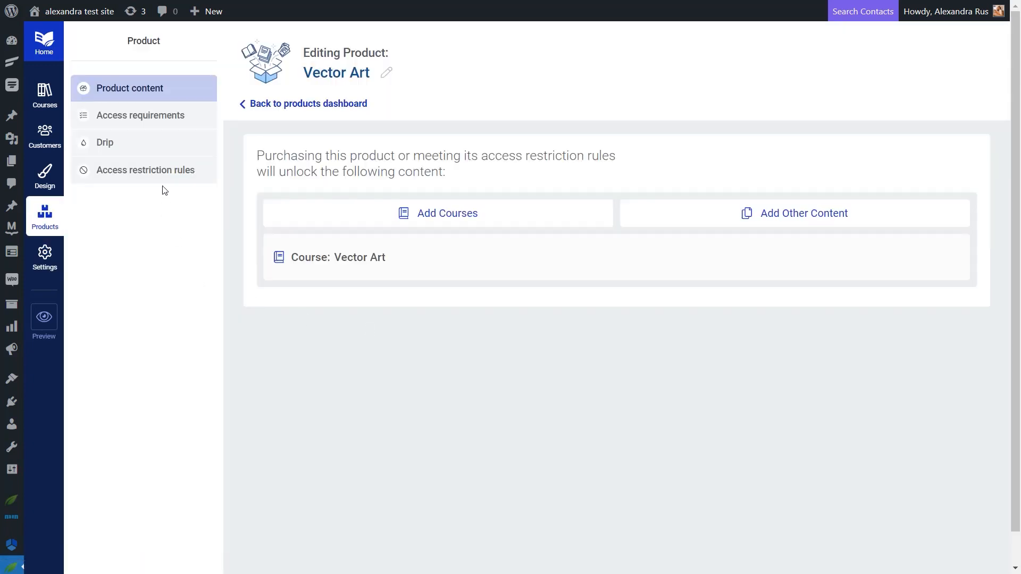
{"action": "left_click", "coordinate": [144, 170]}
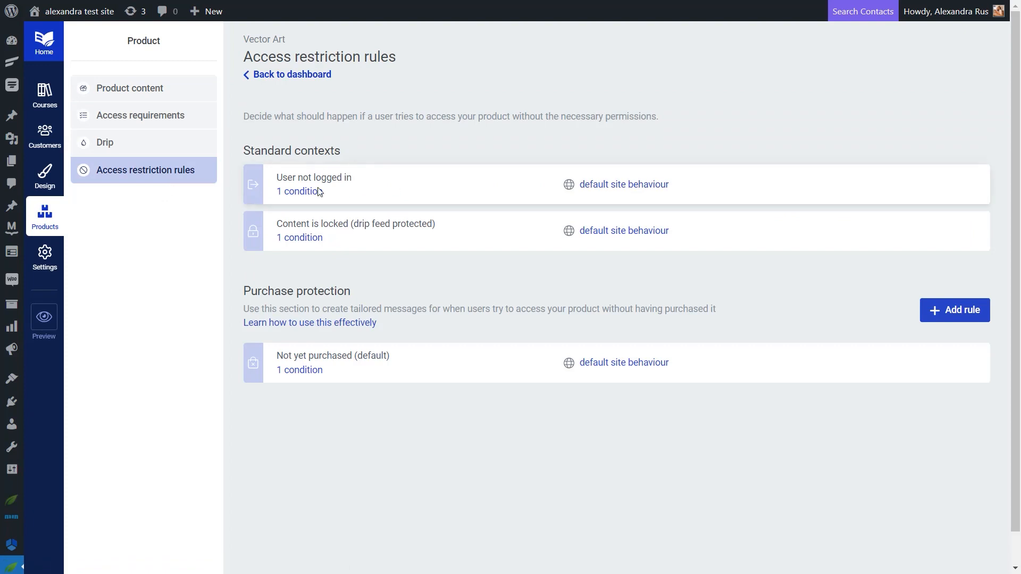
{"action": "mouse_move", "coordinate": [556, 181]}
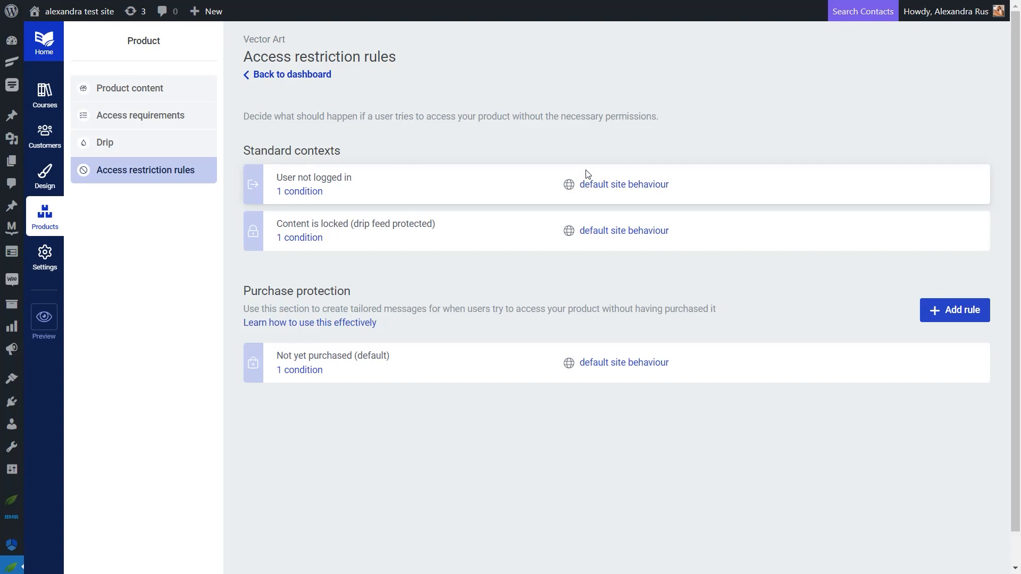
{"action": "mouse_move", "coordinate": [403, 239]}
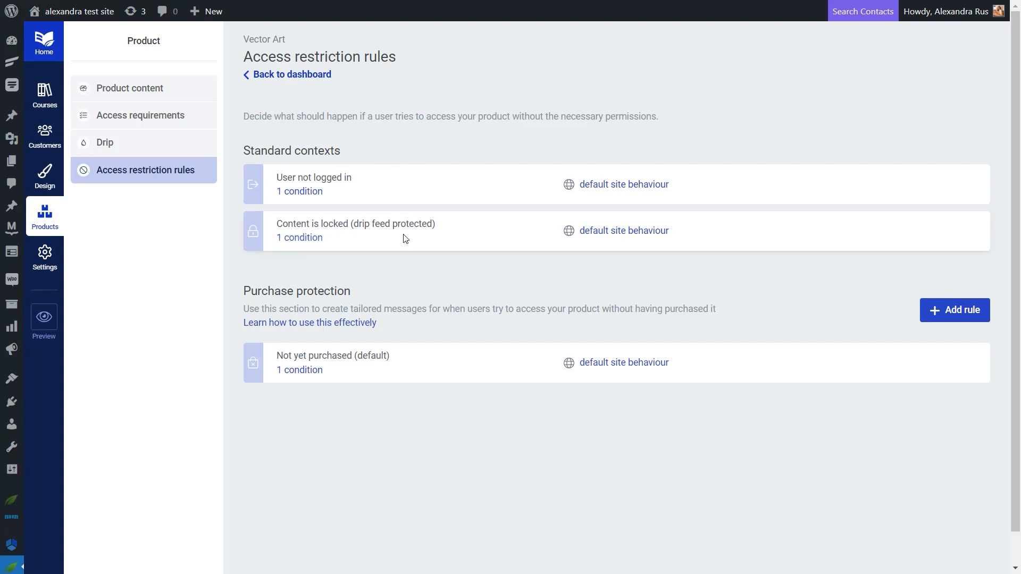
Set the Content is locked rule to Display custom content, preview it, and save
{"action": "left_click", "coordinate": [623, 230]}
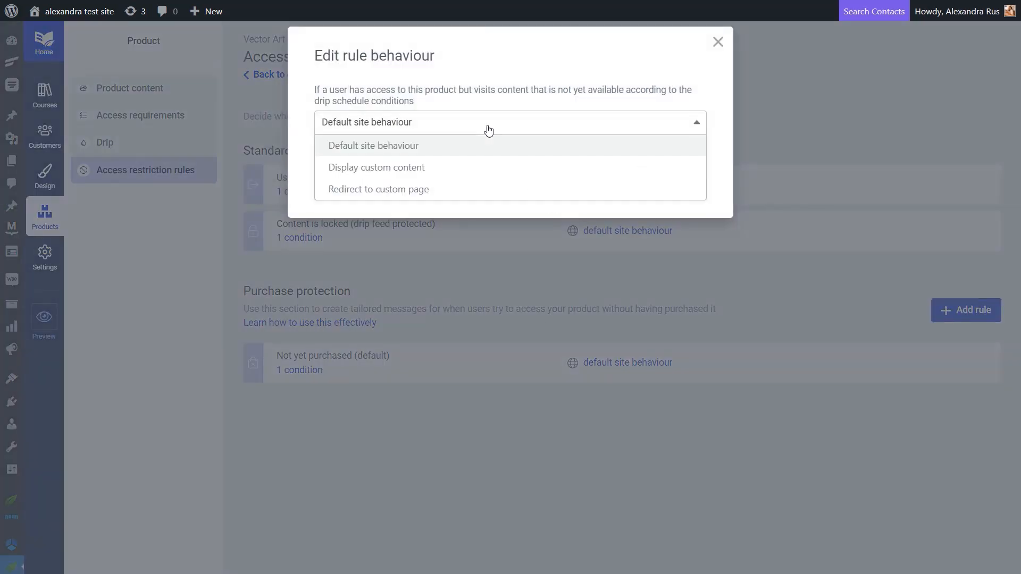
{"action": "left_click", "coordinate": [377, 168]}
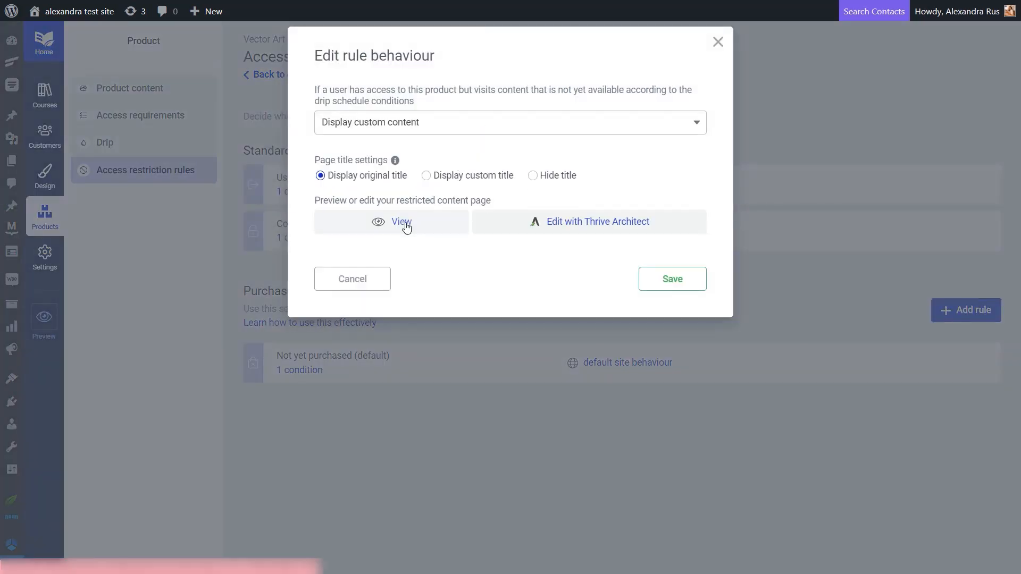
{"action": "left_click", "coordinate": [400, 221]}
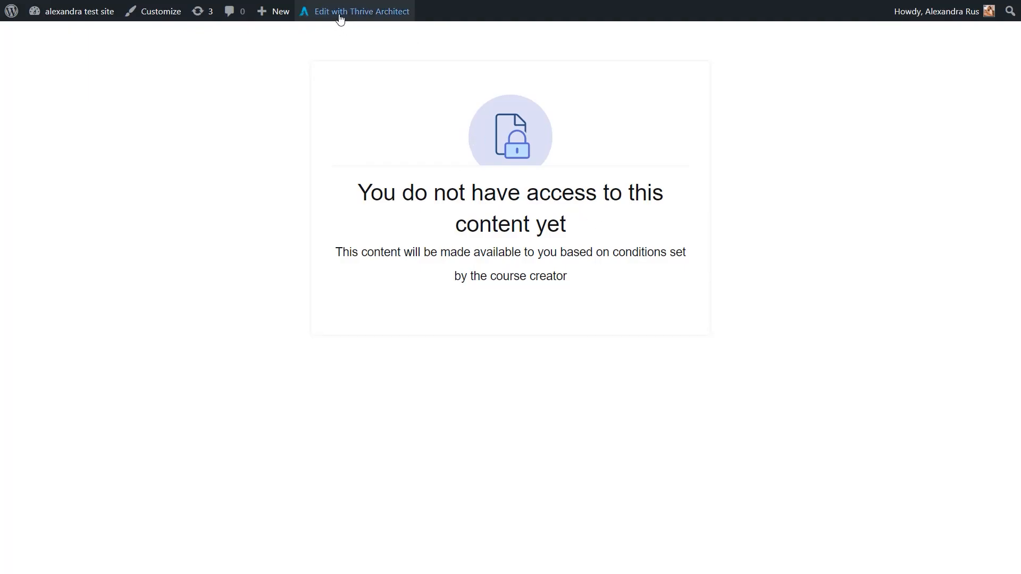
{"action": "mouse_move", "coordinate": [381, 139]}
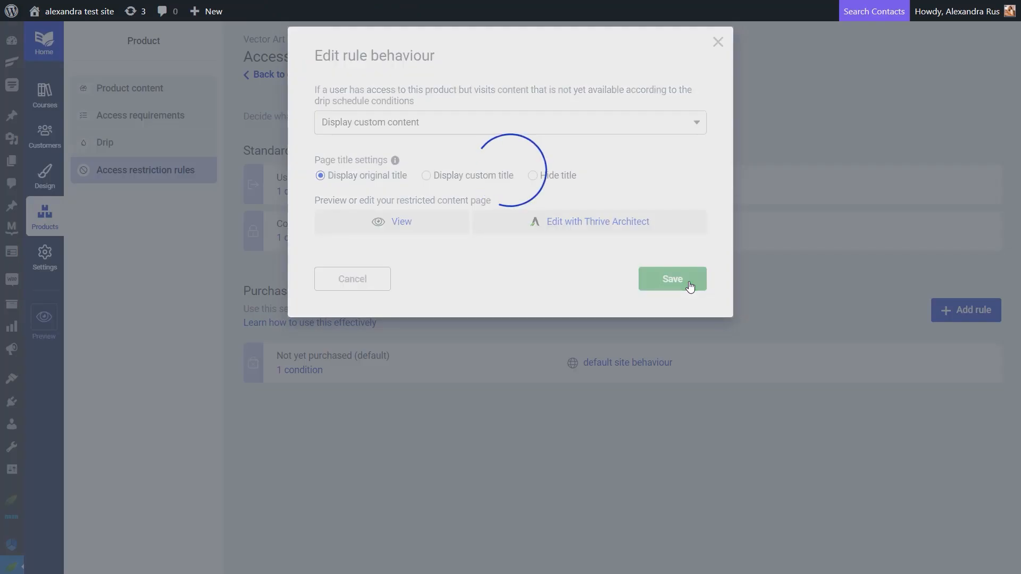
{"action": "left_click", "coordinate": [671, 279]}
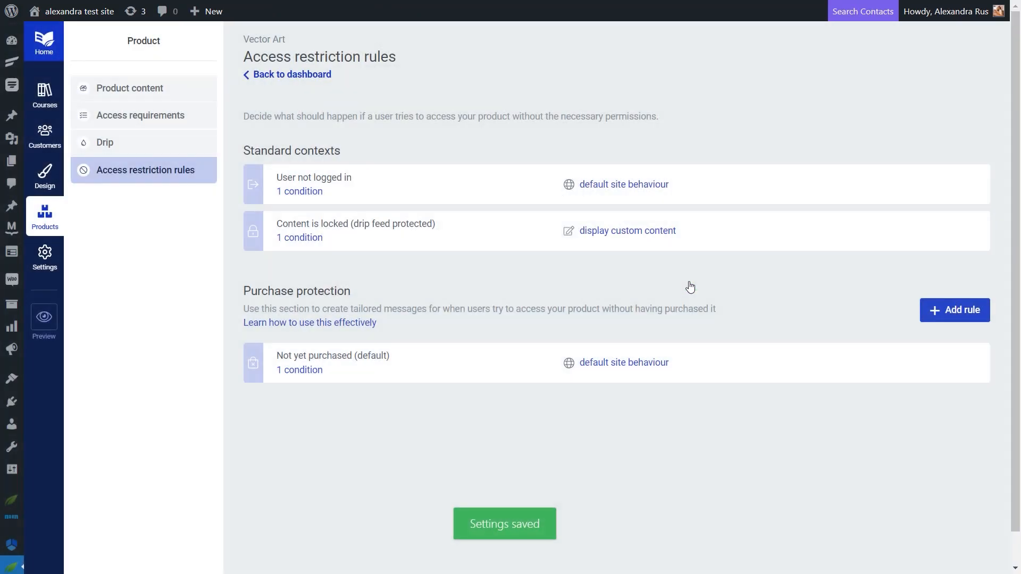
{"action": "mouse_move", "coordinate": [606, 371]}
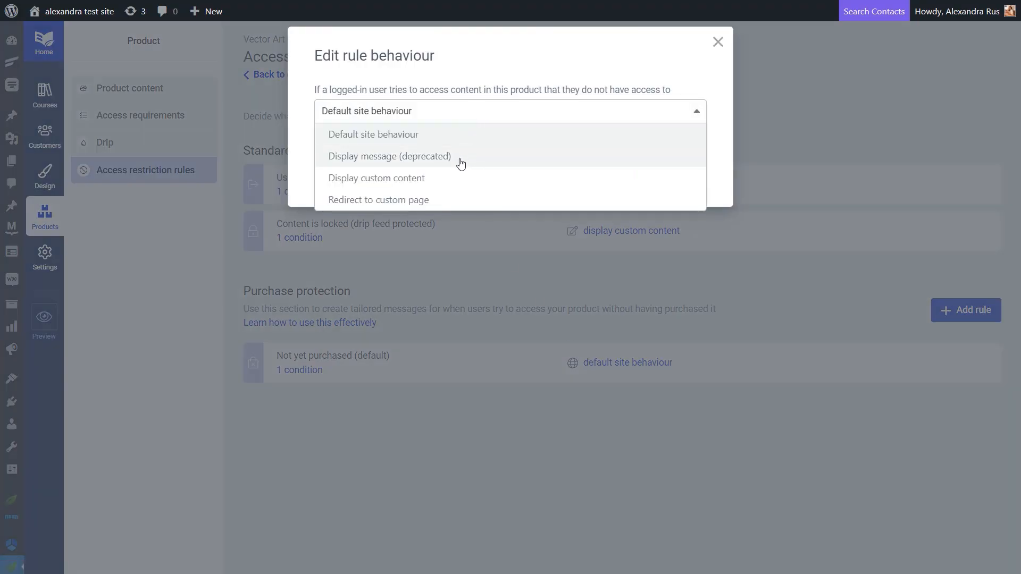
{"action": "mouse_move", "coordinate": [369, 200]}
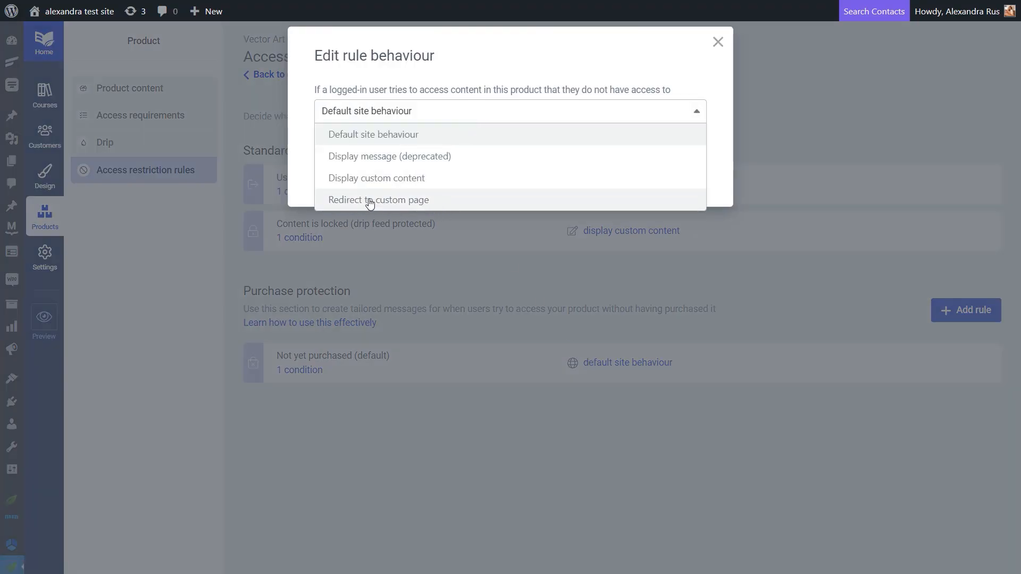
Set the Not yet purchased rule to redirect to the Vector Art Sales Page
{"action": "left_click", "coordinate": [378, 200]}
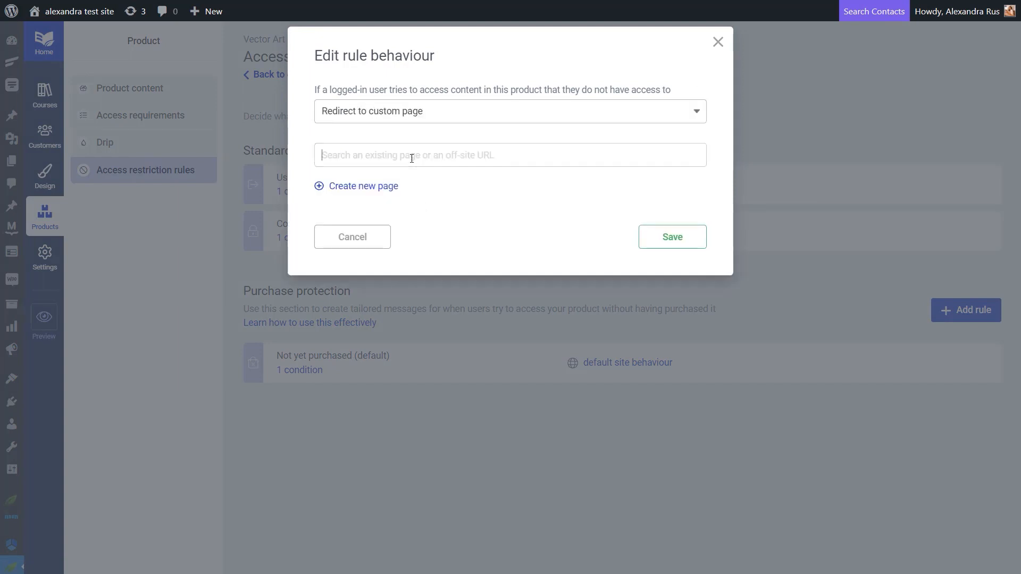
{"action": "type", "text": "sale"}
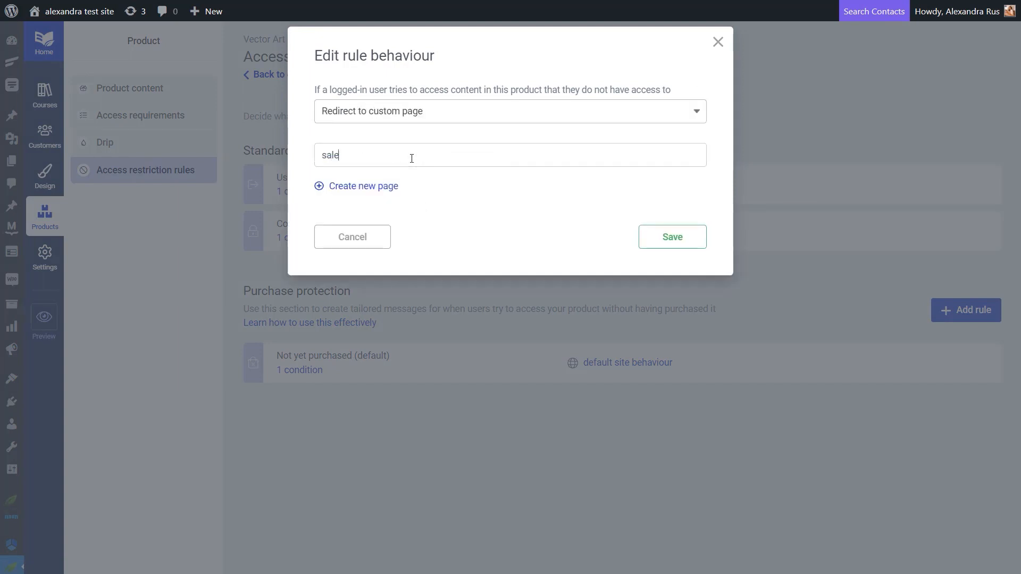
{"action": "type", "text": "s"}
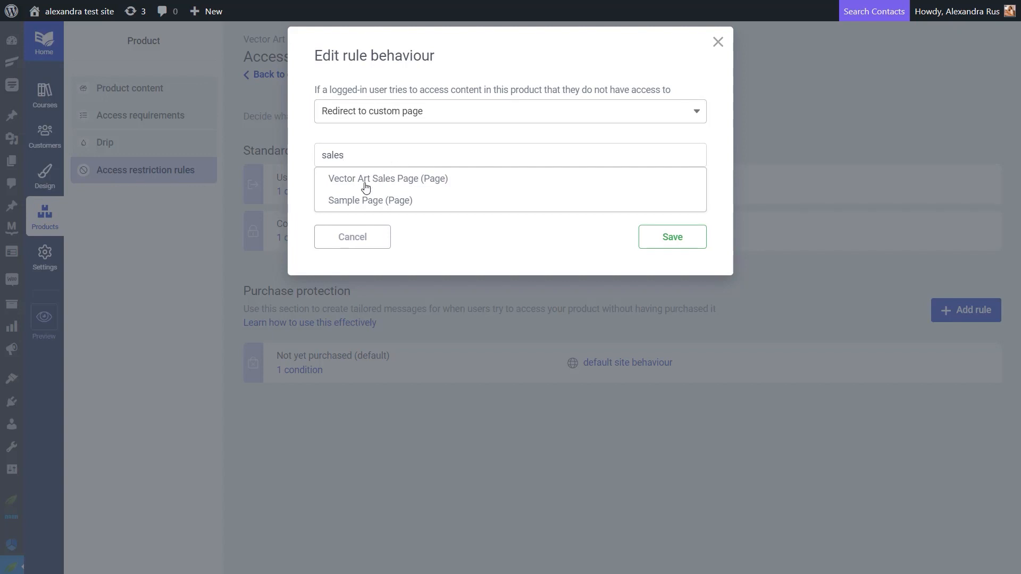
{"action": "left_click", "coordinate": [387, 179]}
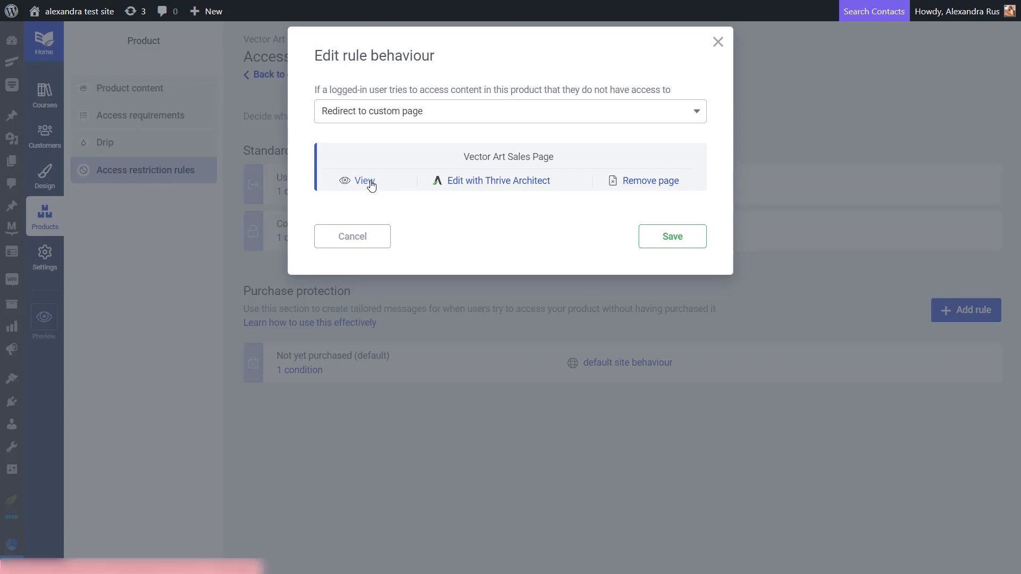
Preview the Vector Art Sales Page and test its Buy the Course SendOwl link
{"action": "left_click", "coordinate": [364, 181]}
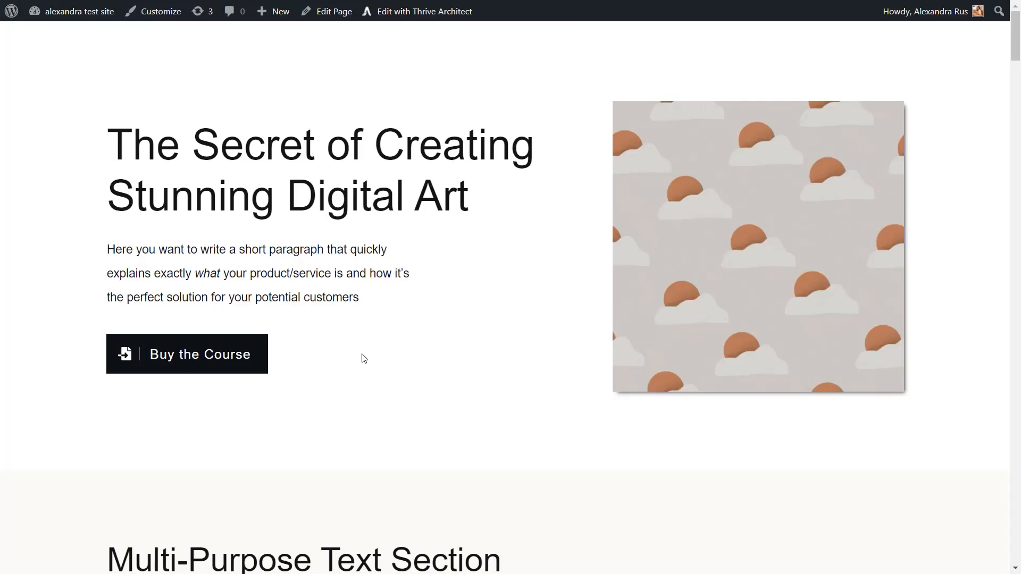
{"action": "mouse_move", "coordinate": [226, 371]}
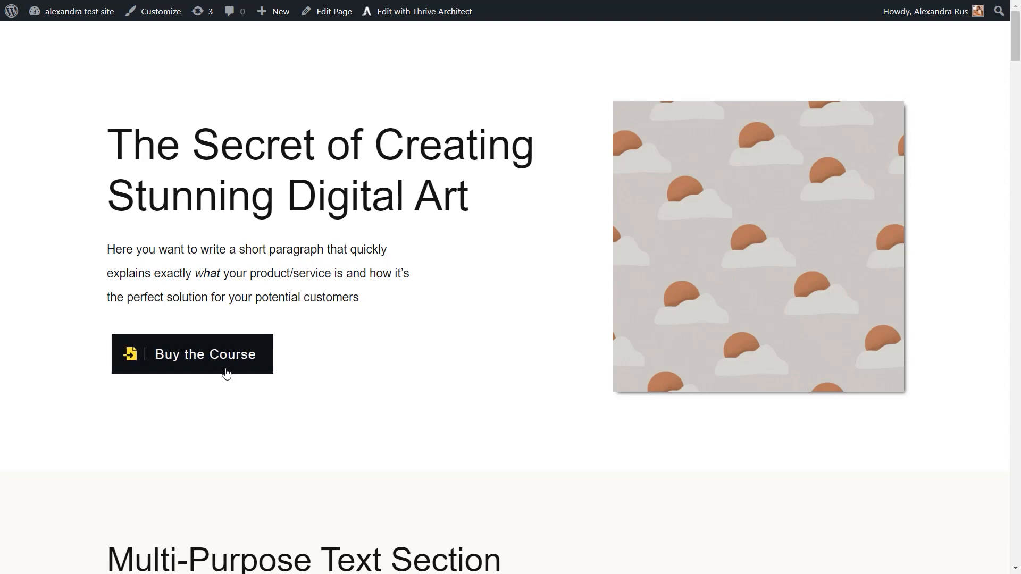
{"action": "mouse_move", "coordinate": [206, 364]}
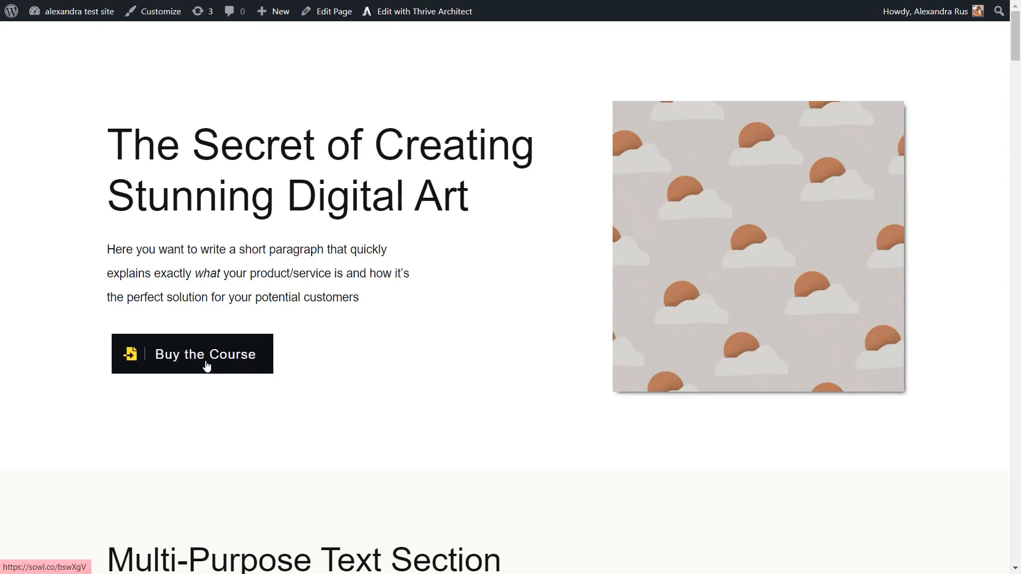
{"action": "left_click", "coordinate": [192, 353]}
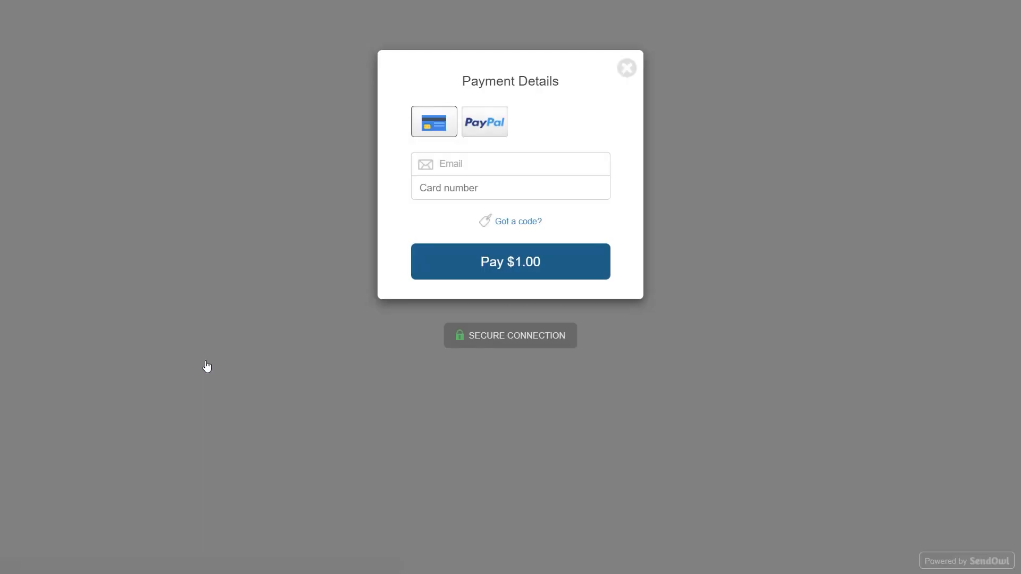
{"action": "left_click", "coordinate": [625, 68]}
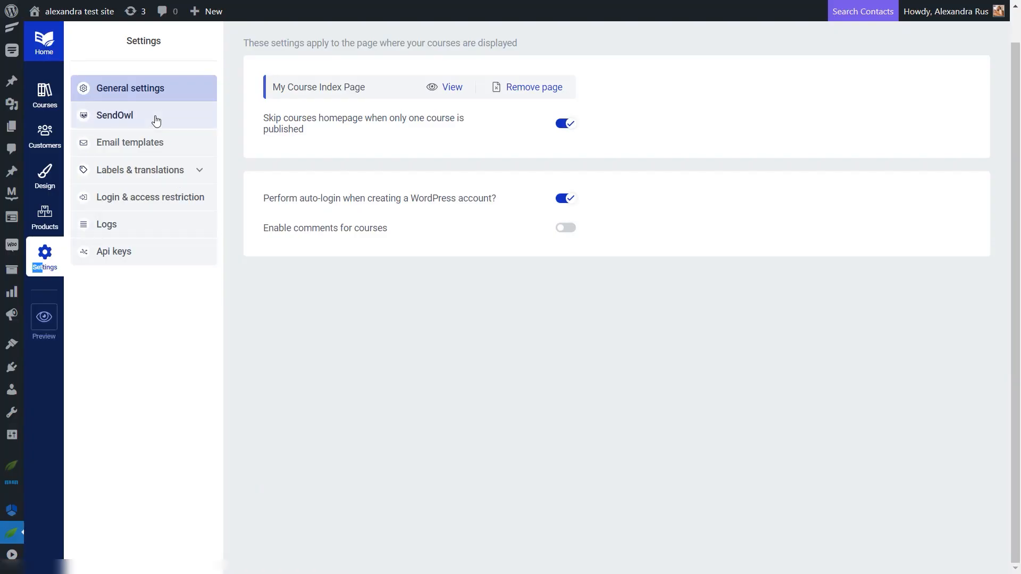
Generate SendOwl purchase links for the Vector Art product via Get Purchase Links
{"action": "left_click", "coordinate": [115, 116]}
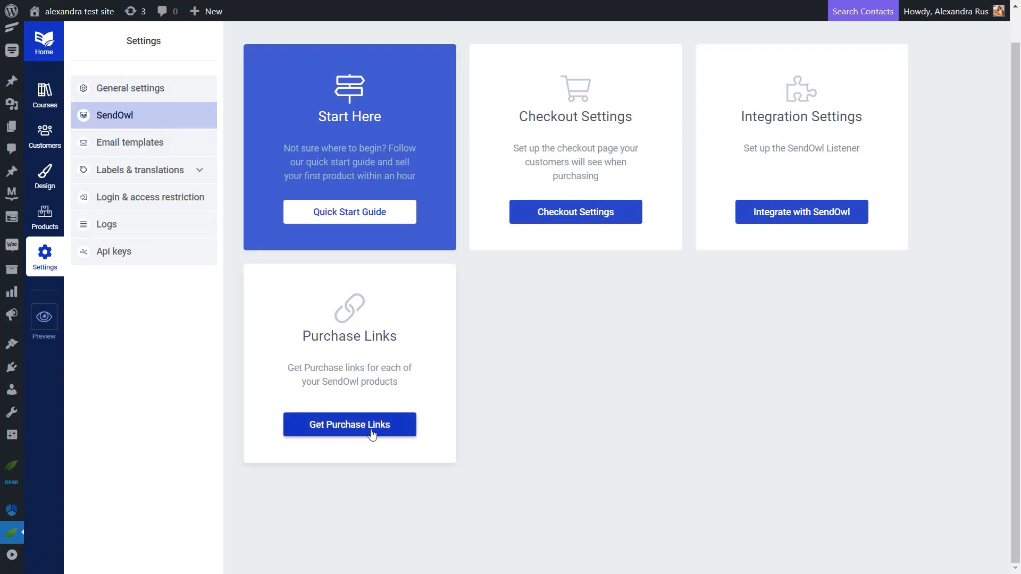
{"action": "left_click", "coordinate": [350, 424]}
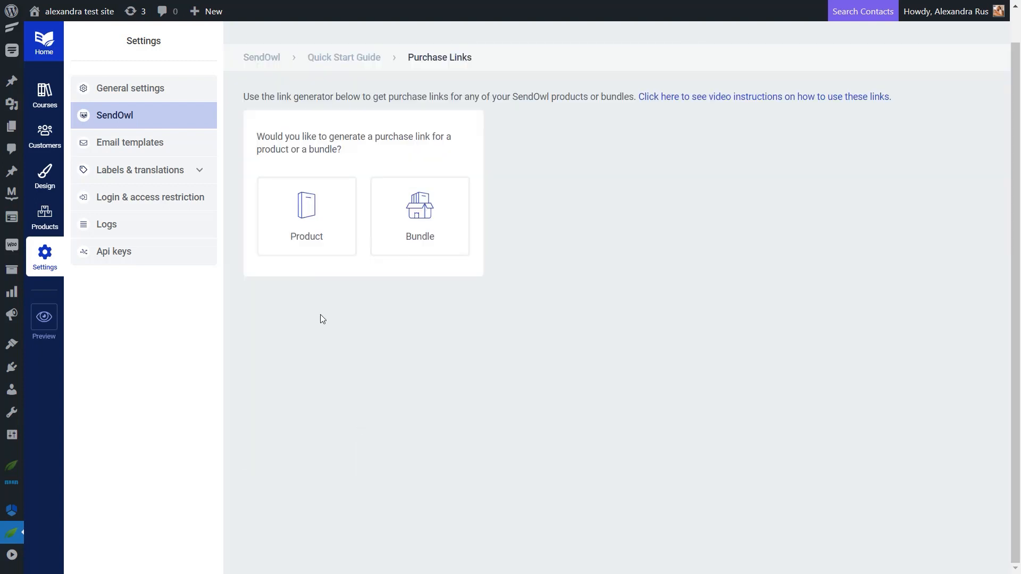
{"action": "left_click", "coordinate": [306, 215]}
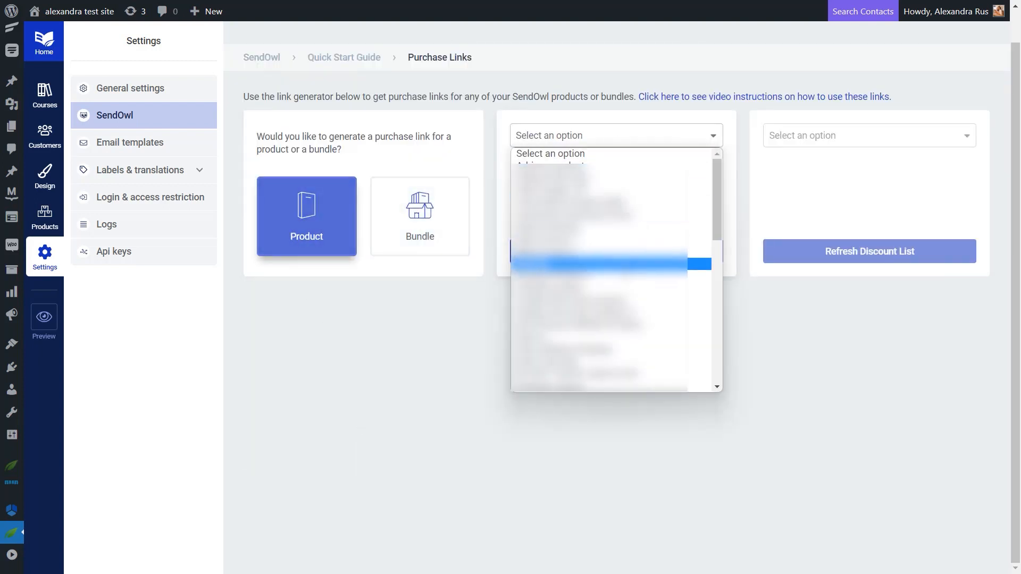
{"action": "left_click", "coordinate": [612, 267]}
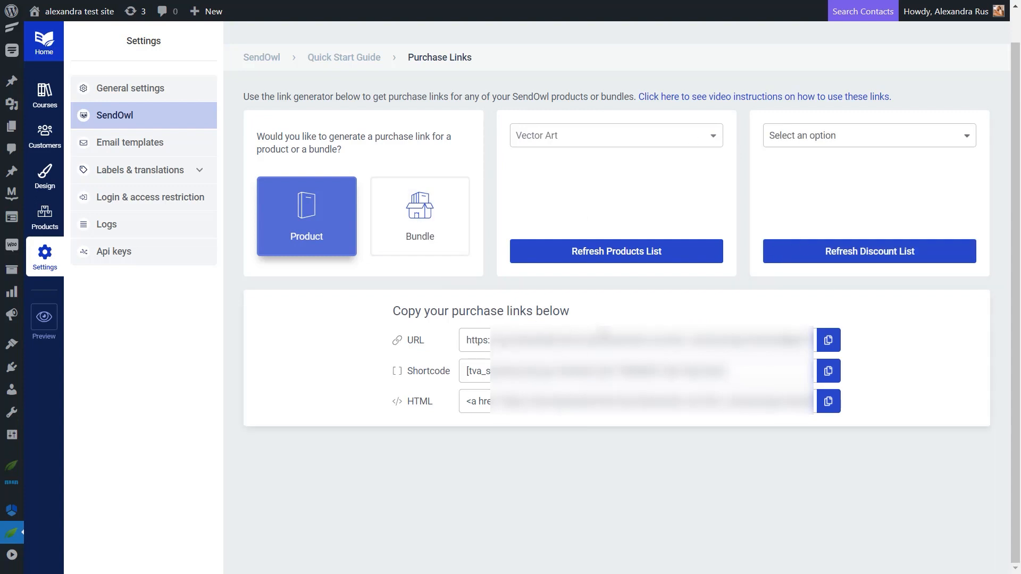
{"action": "scroll", "scroll_direction": "up", "scroll_amount": 3}
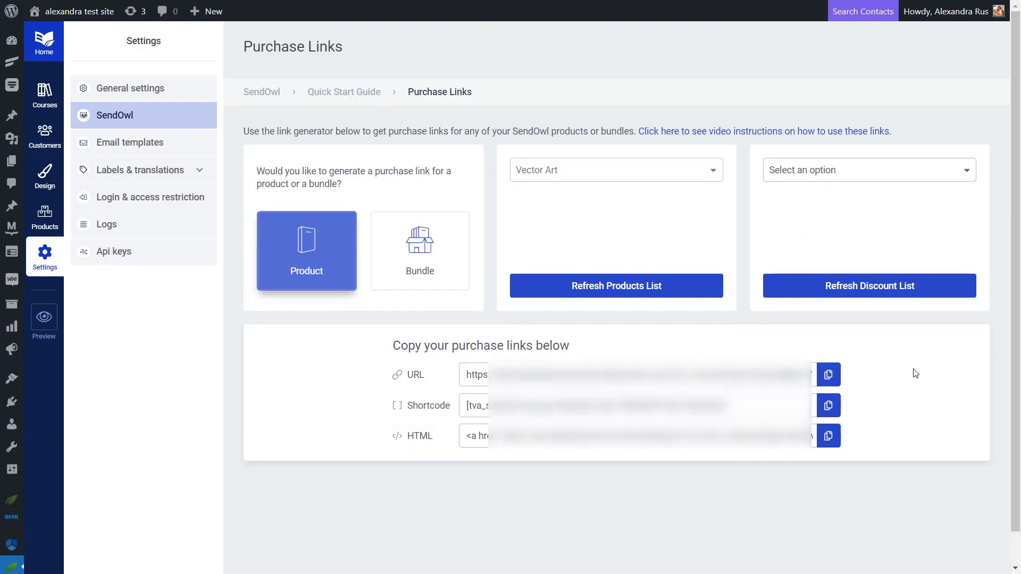